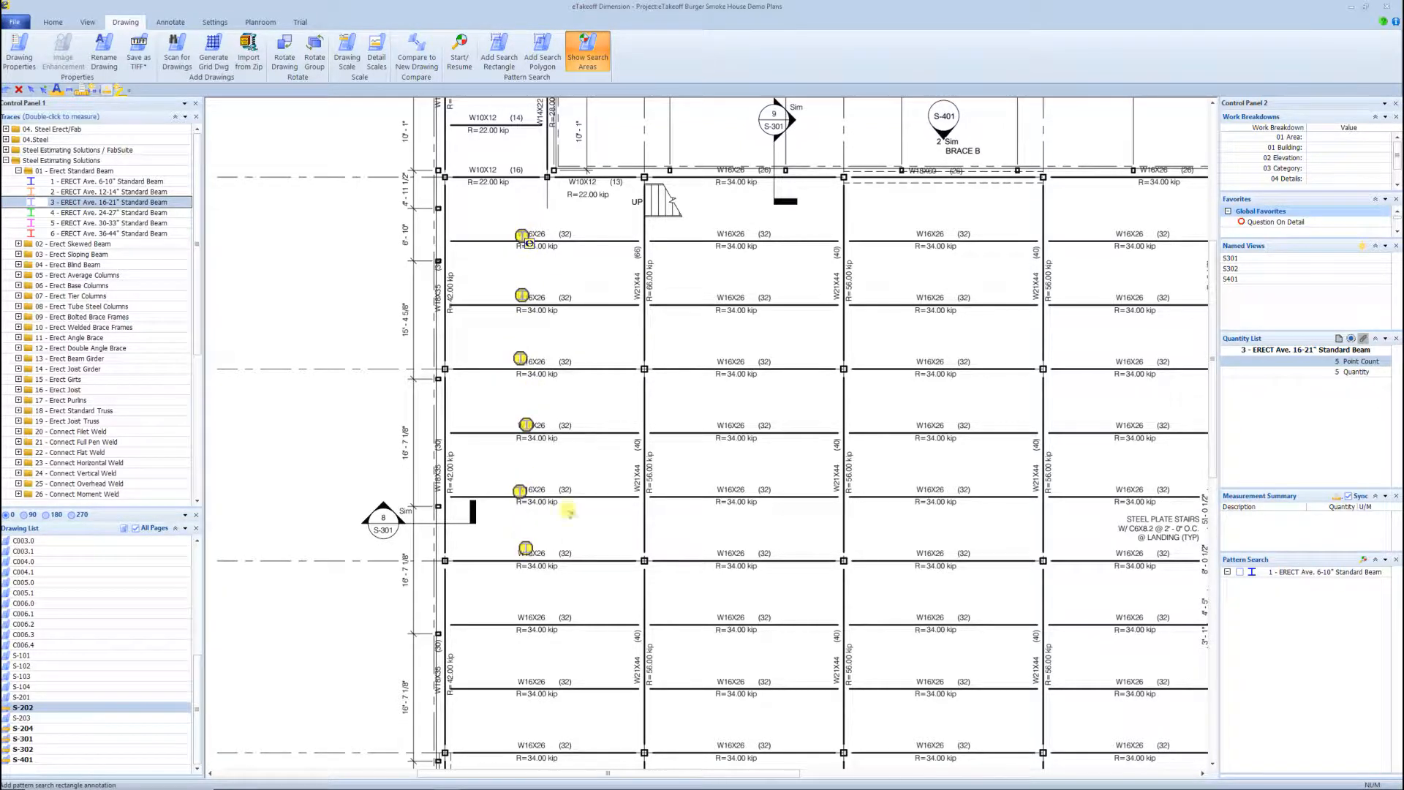
- Zoom out so the whole S-202 framing plan sheet fits in view
left_click(567, 364)
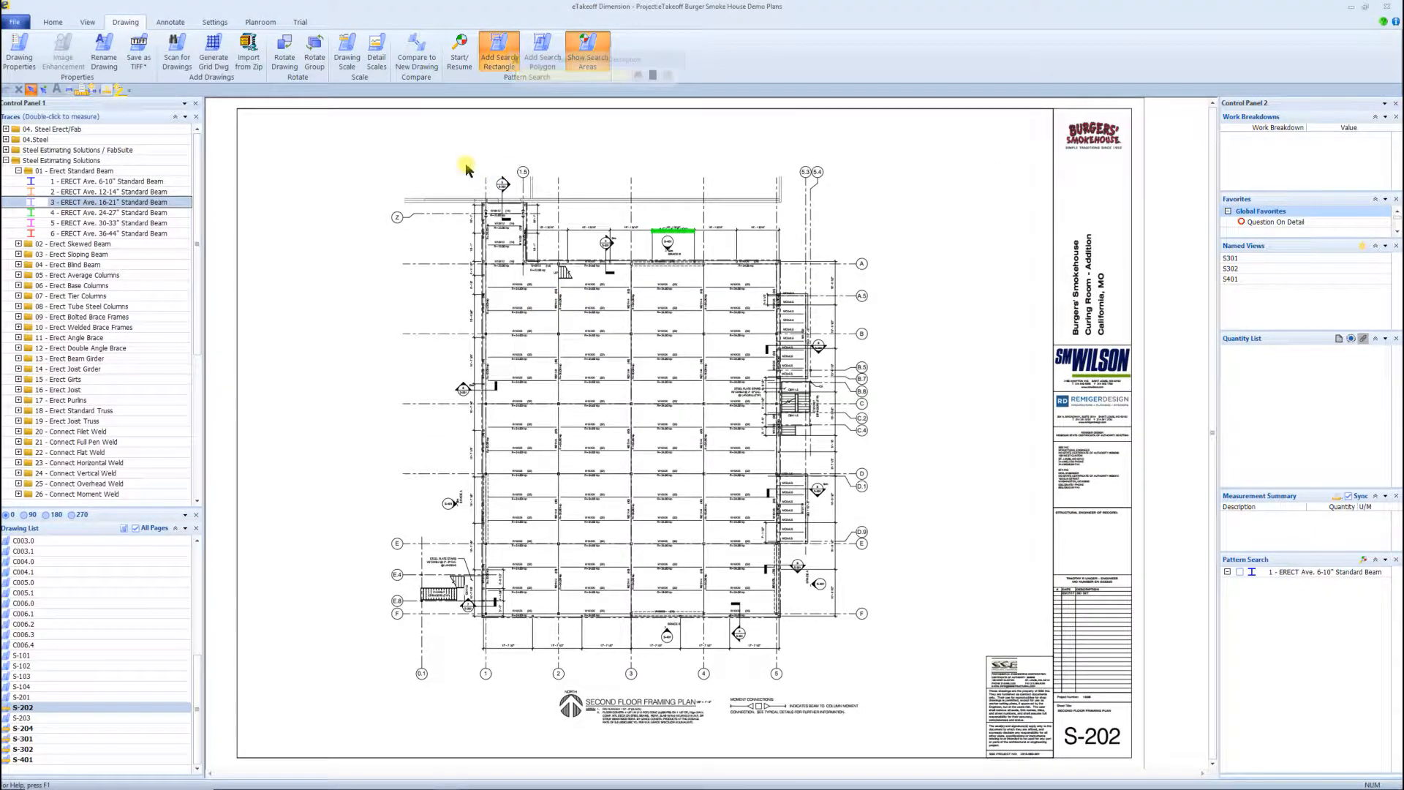
- Add a rectangular search area named '2nd Floor' around the framing plan and start outlining the W16X beam label
left_click(499, 51)
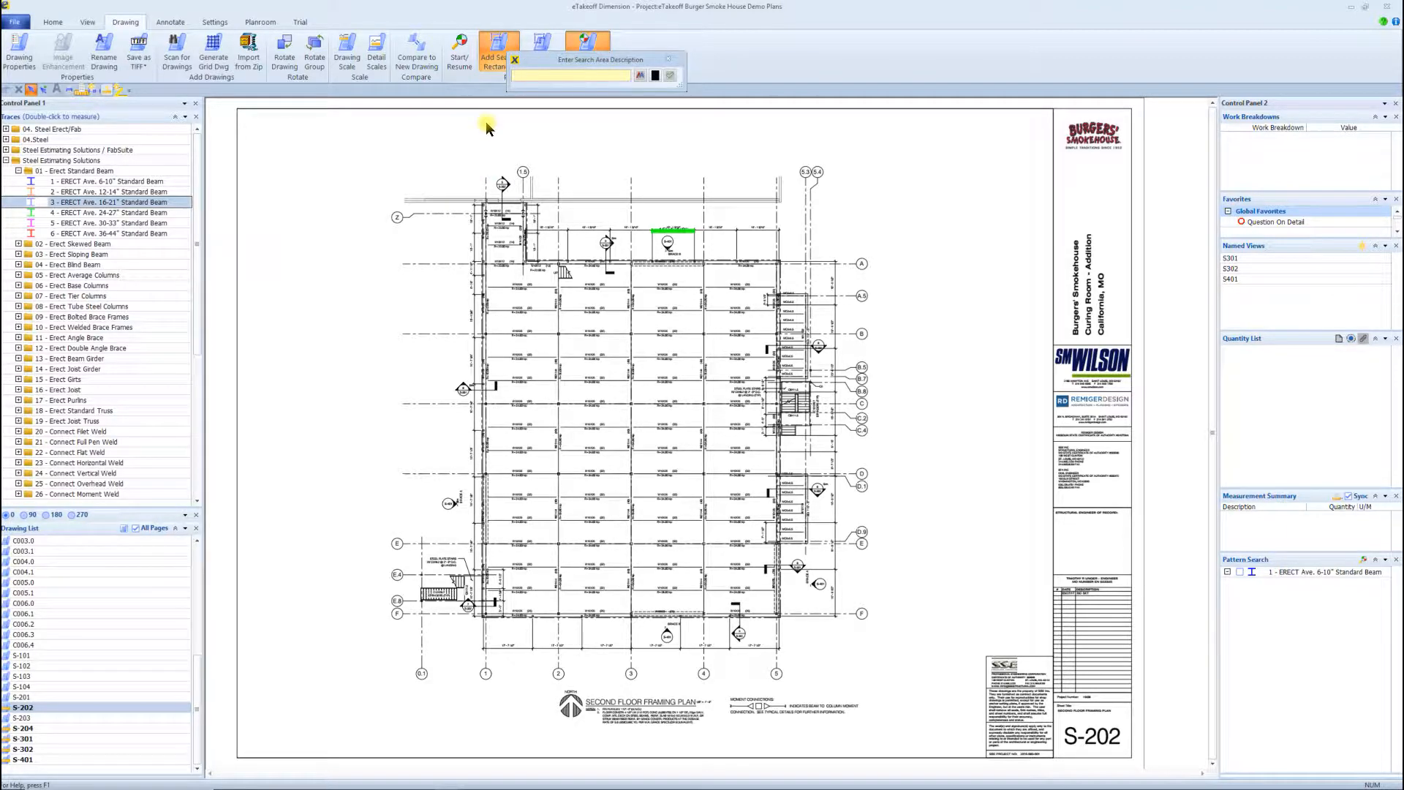
type("2n")
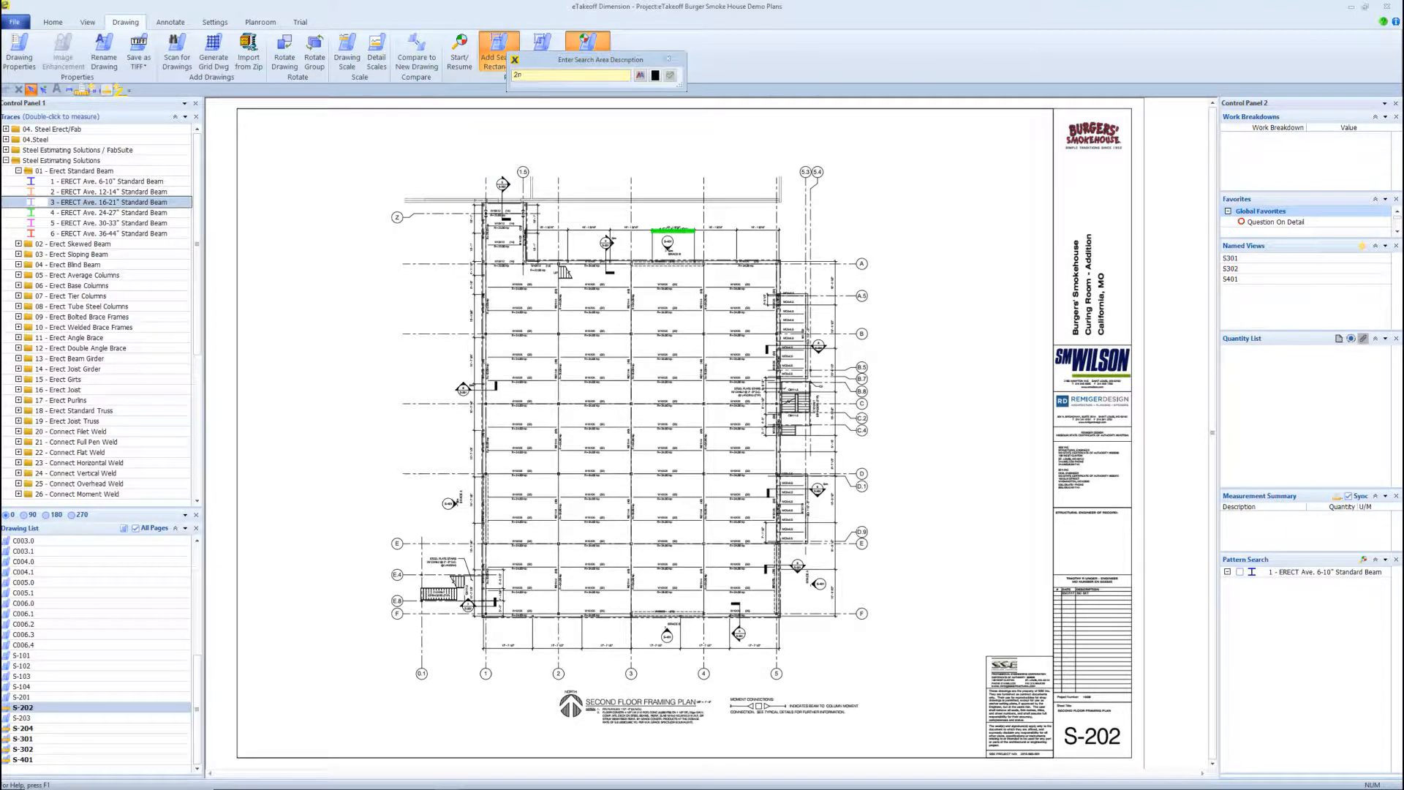
type("d Floor")
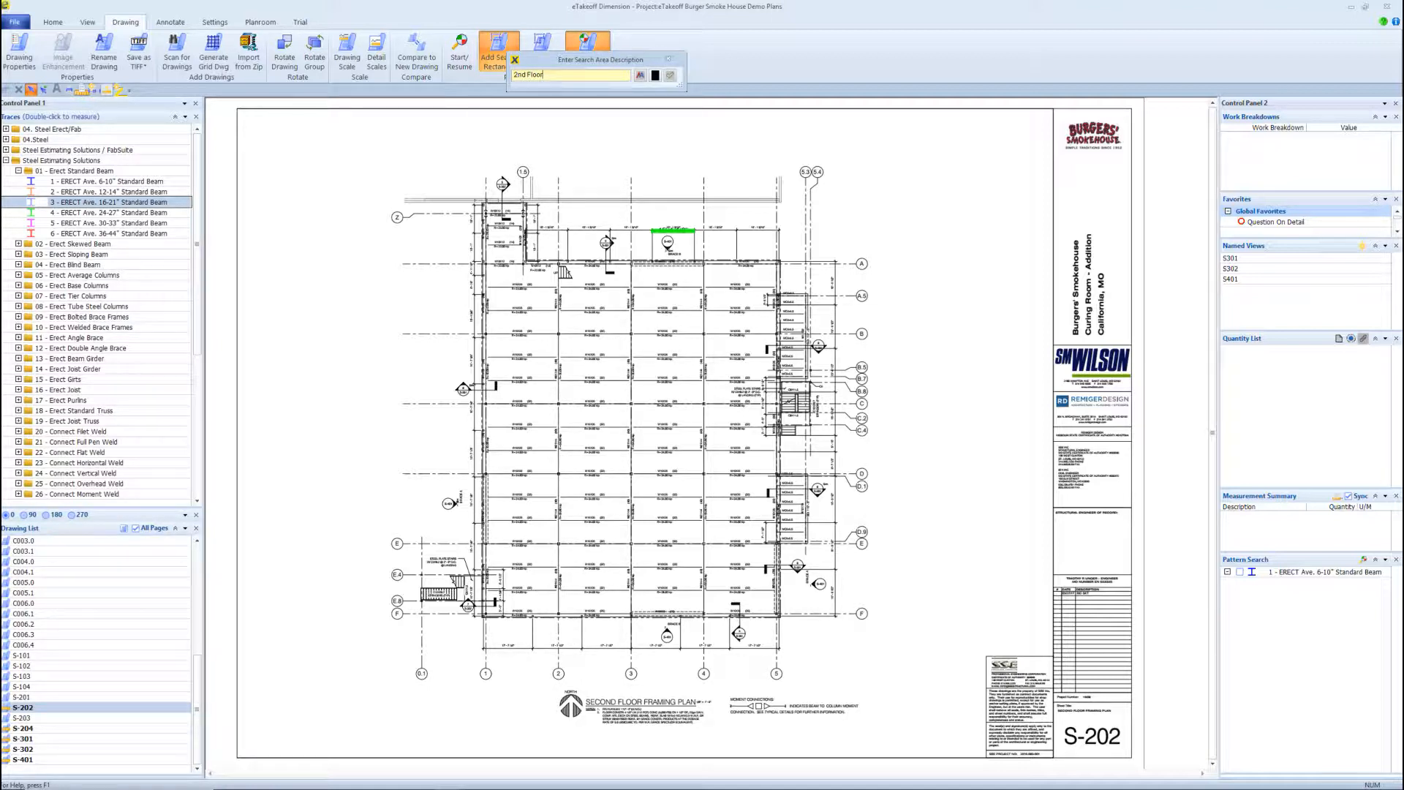
mouse_move(1010, 446)
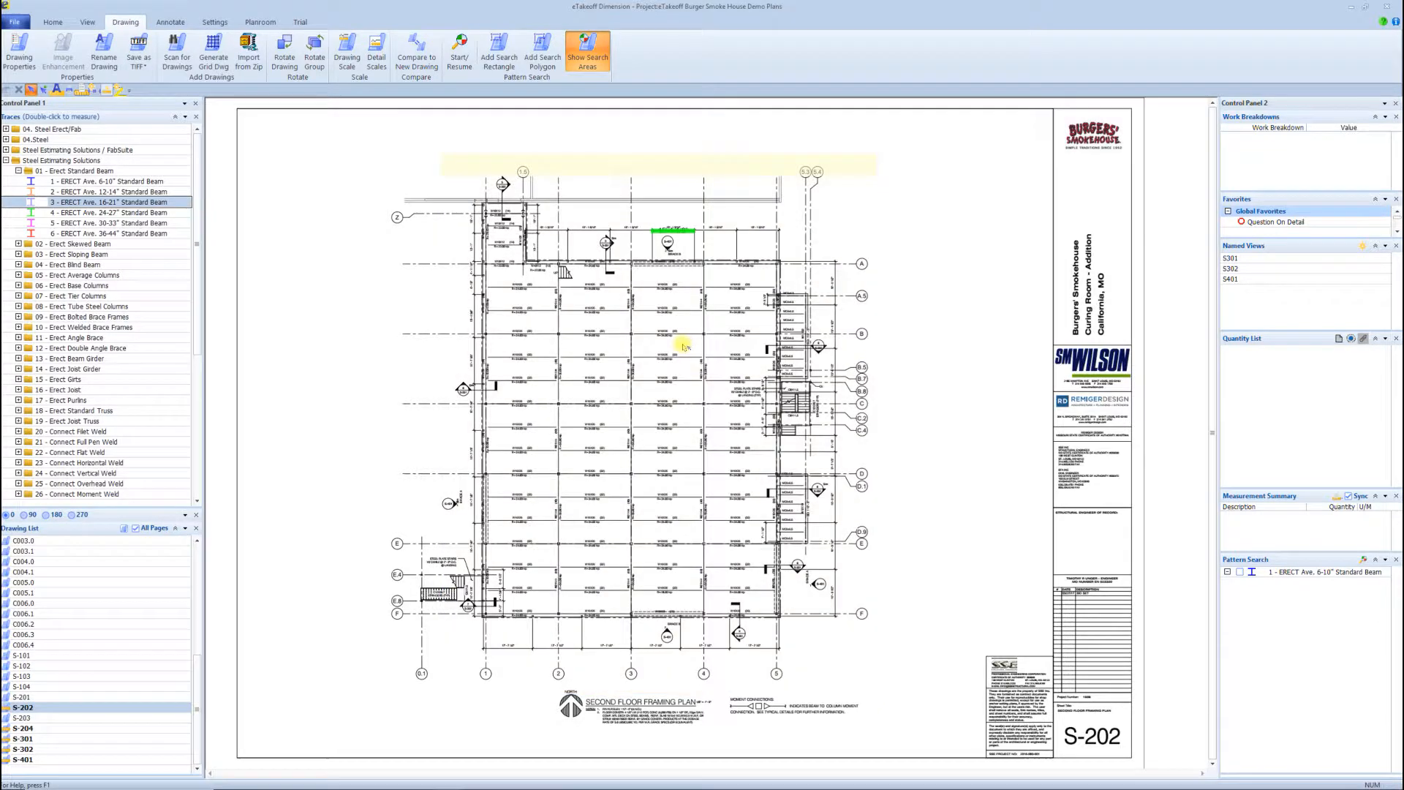
left_click(460, 52)
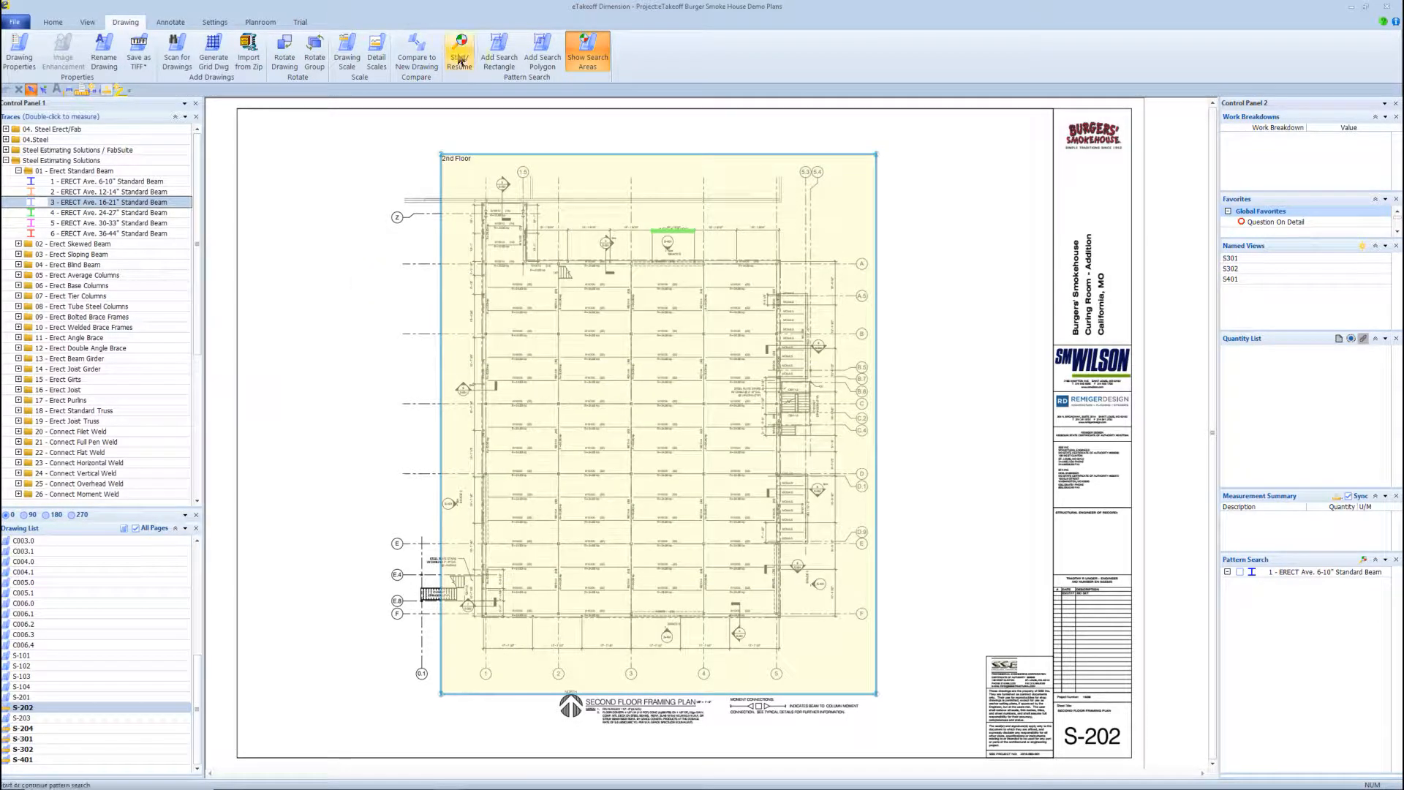
left_click(459, 51)
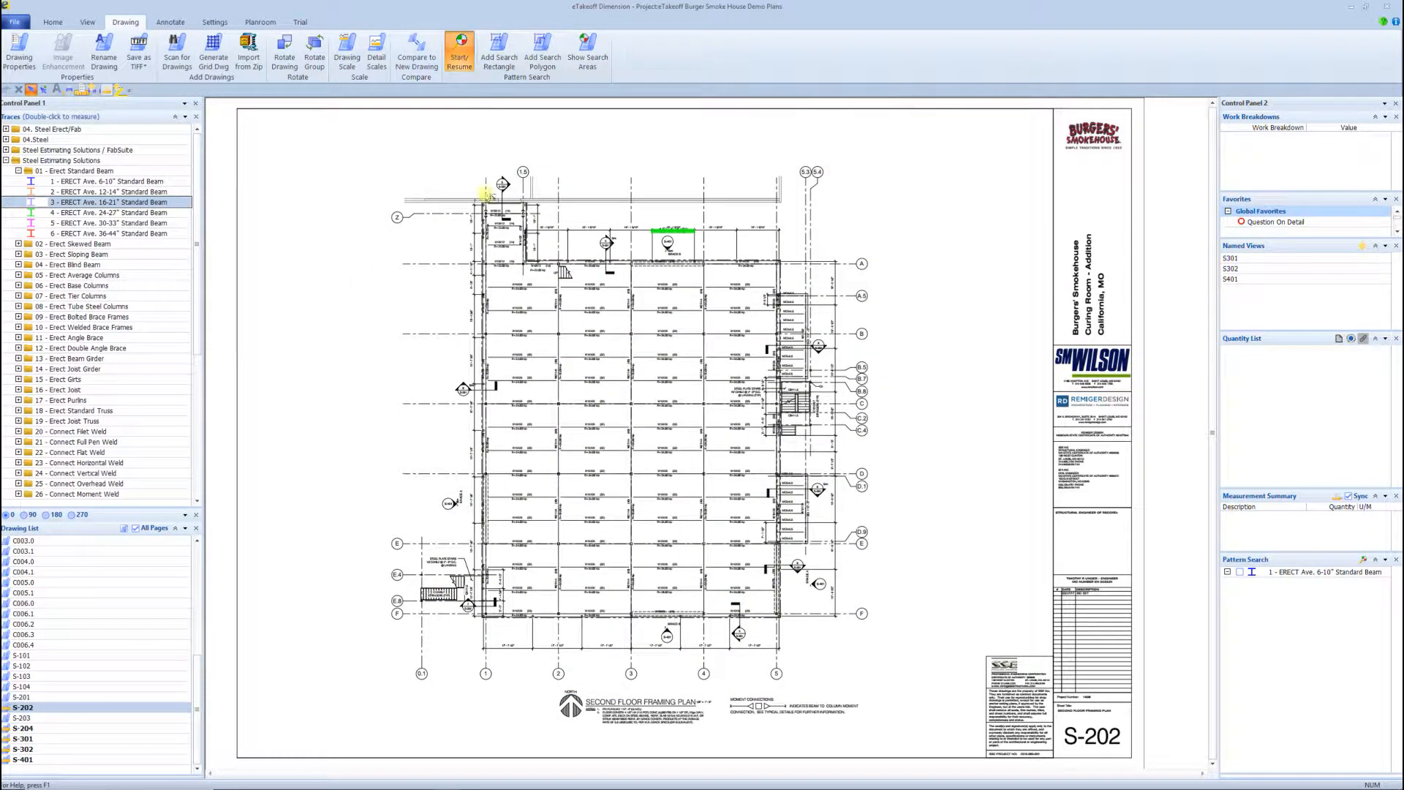
left_click(499, 49)
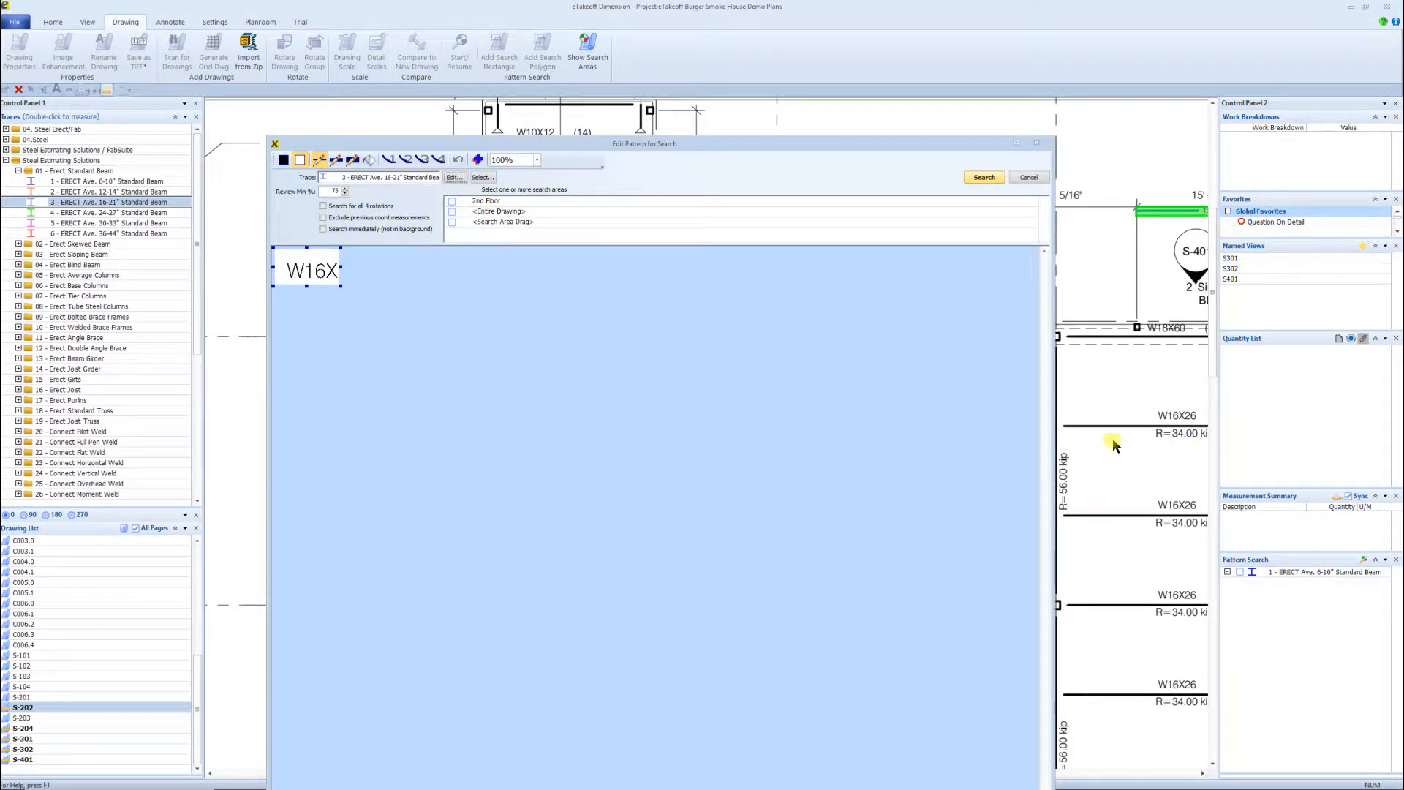
mouse_move(1177, 335)
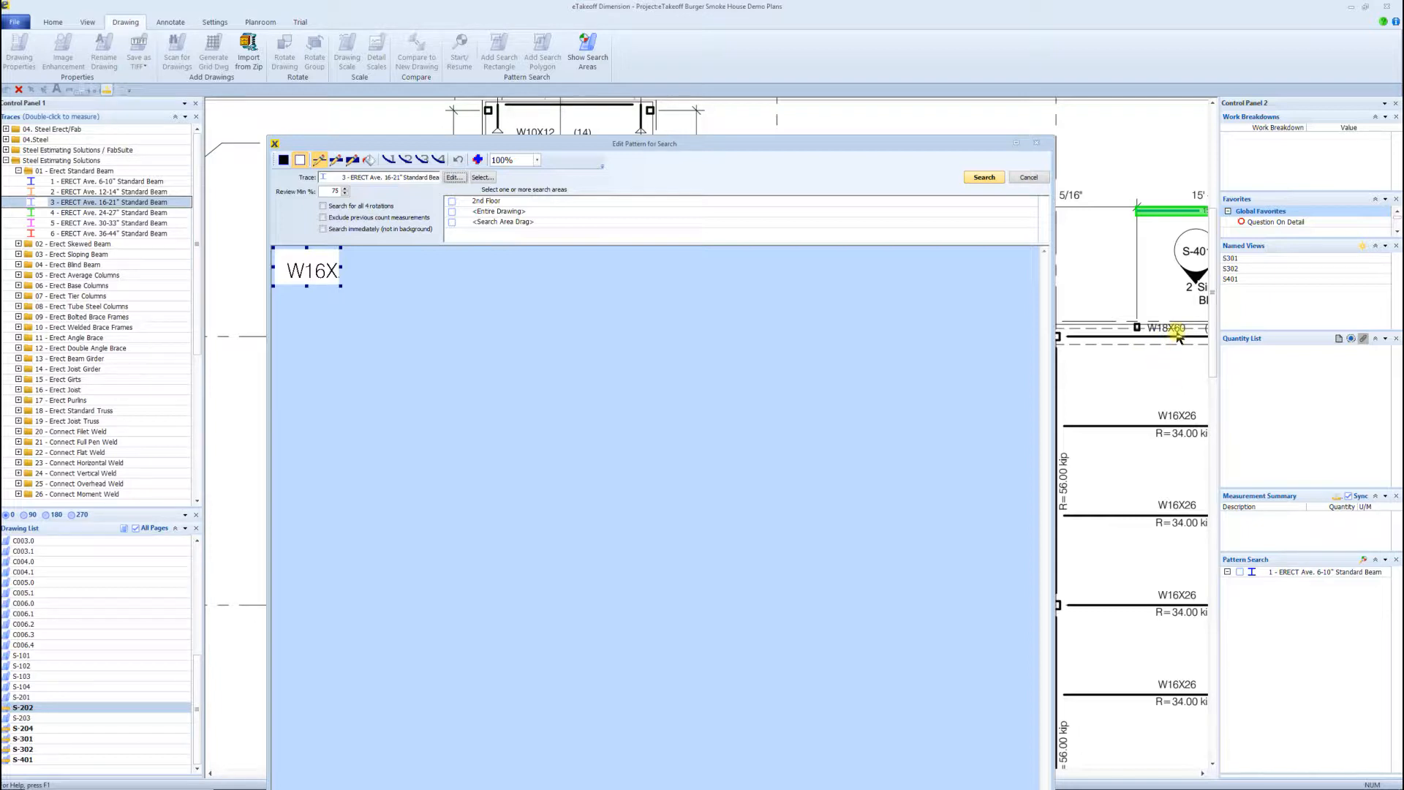
mouse_move(1139, 423)
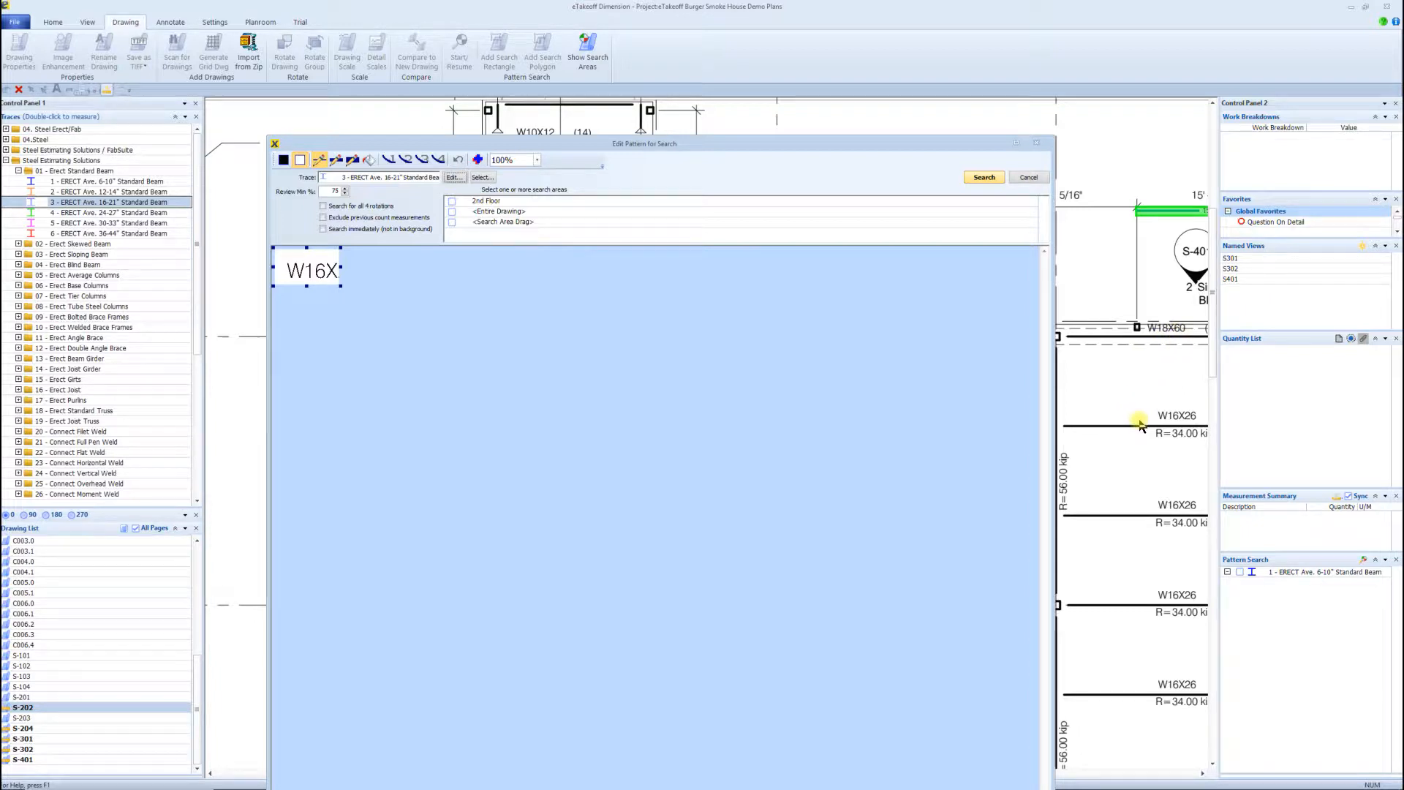
mouse_move(502, 300)
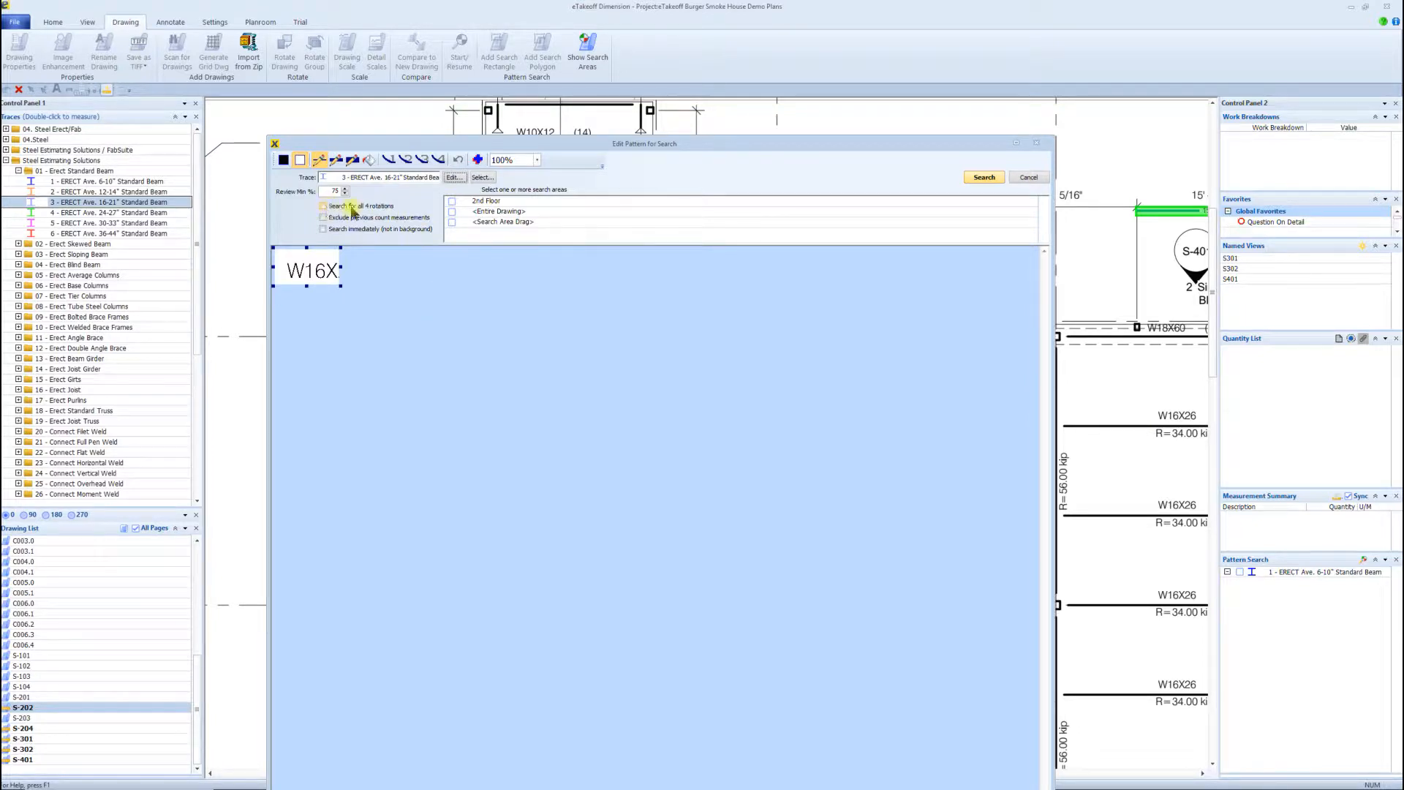
- Set the W16X pattern to search immediately over the 2nd Floor area and run the search
left_click(324, 206)
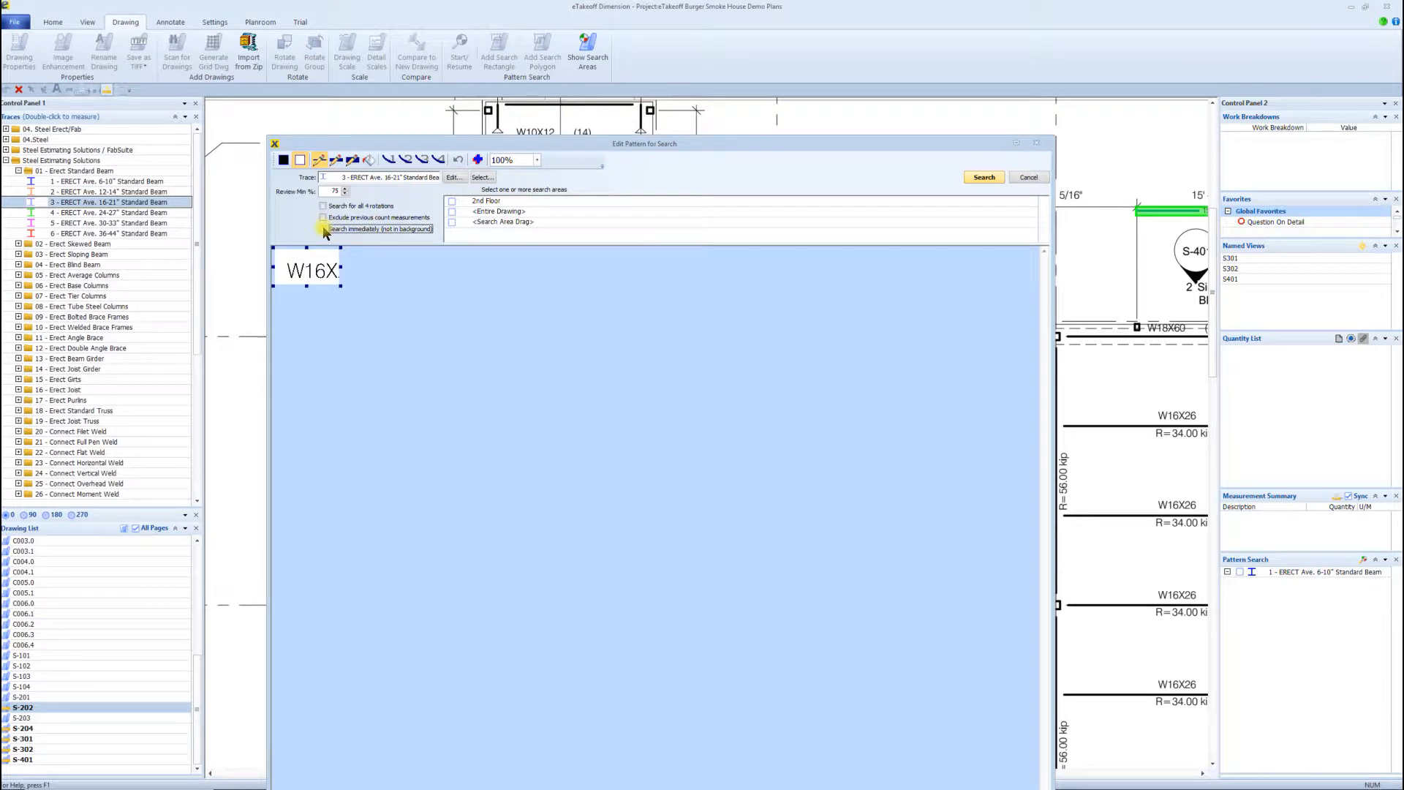
left_click(323, 228)
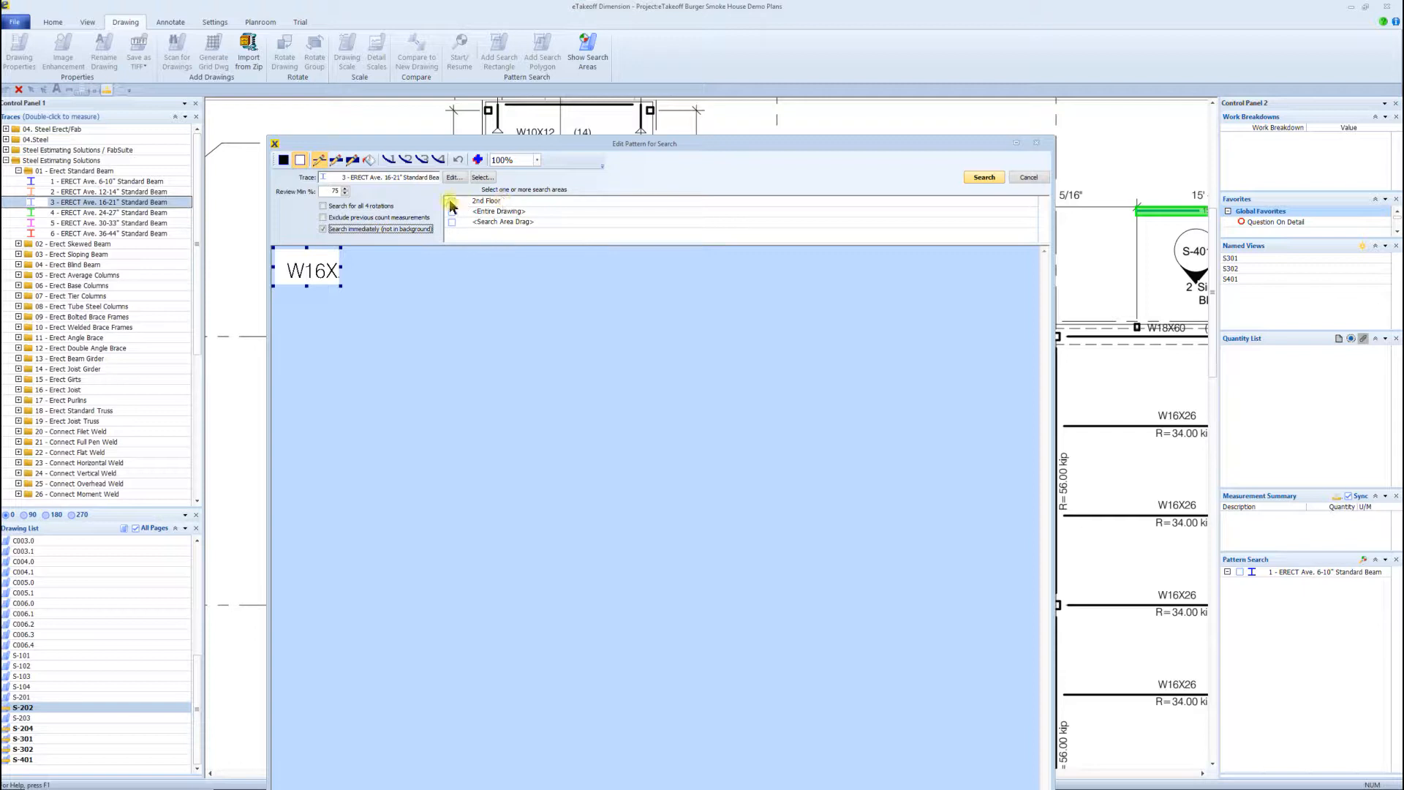
left_click(487, 200)
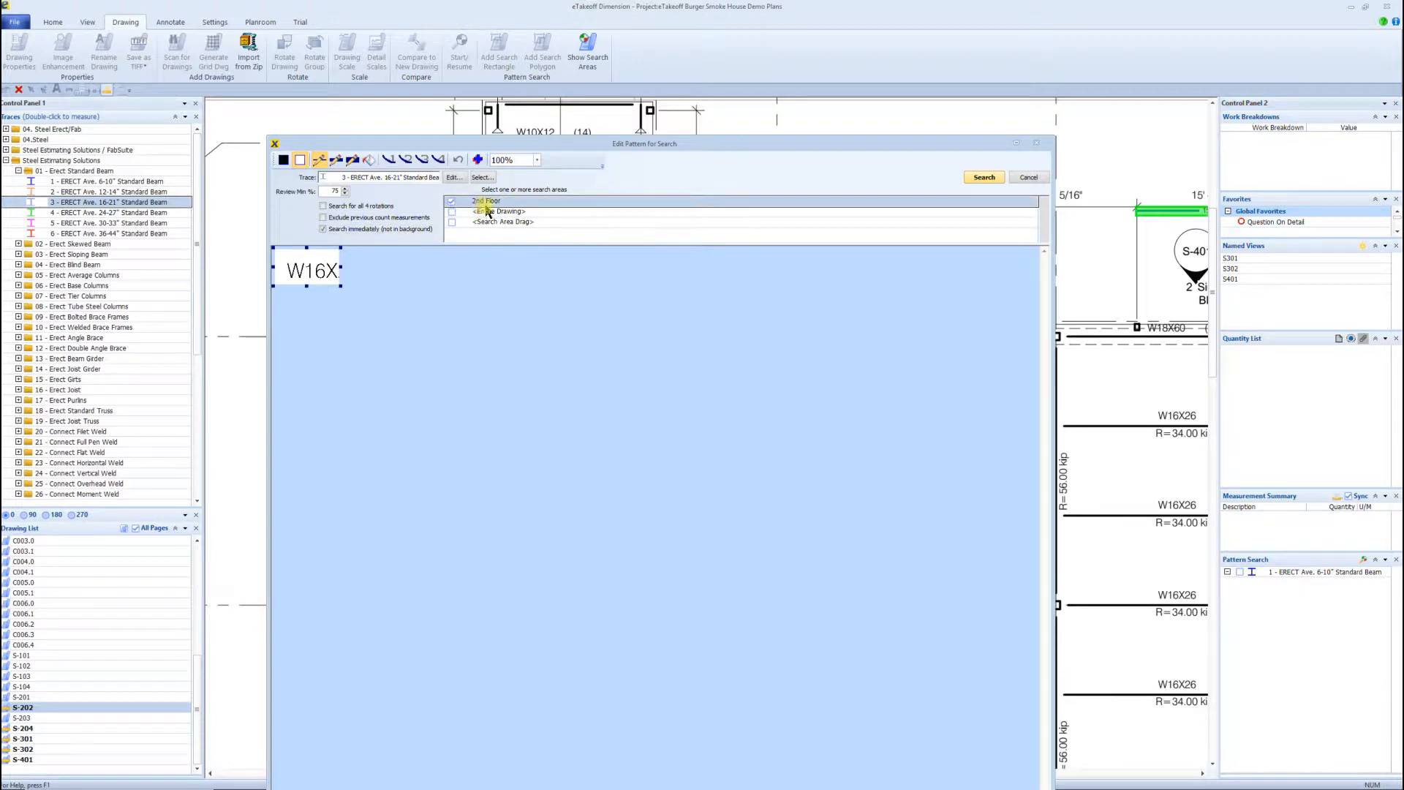
left_click(1027, 176)
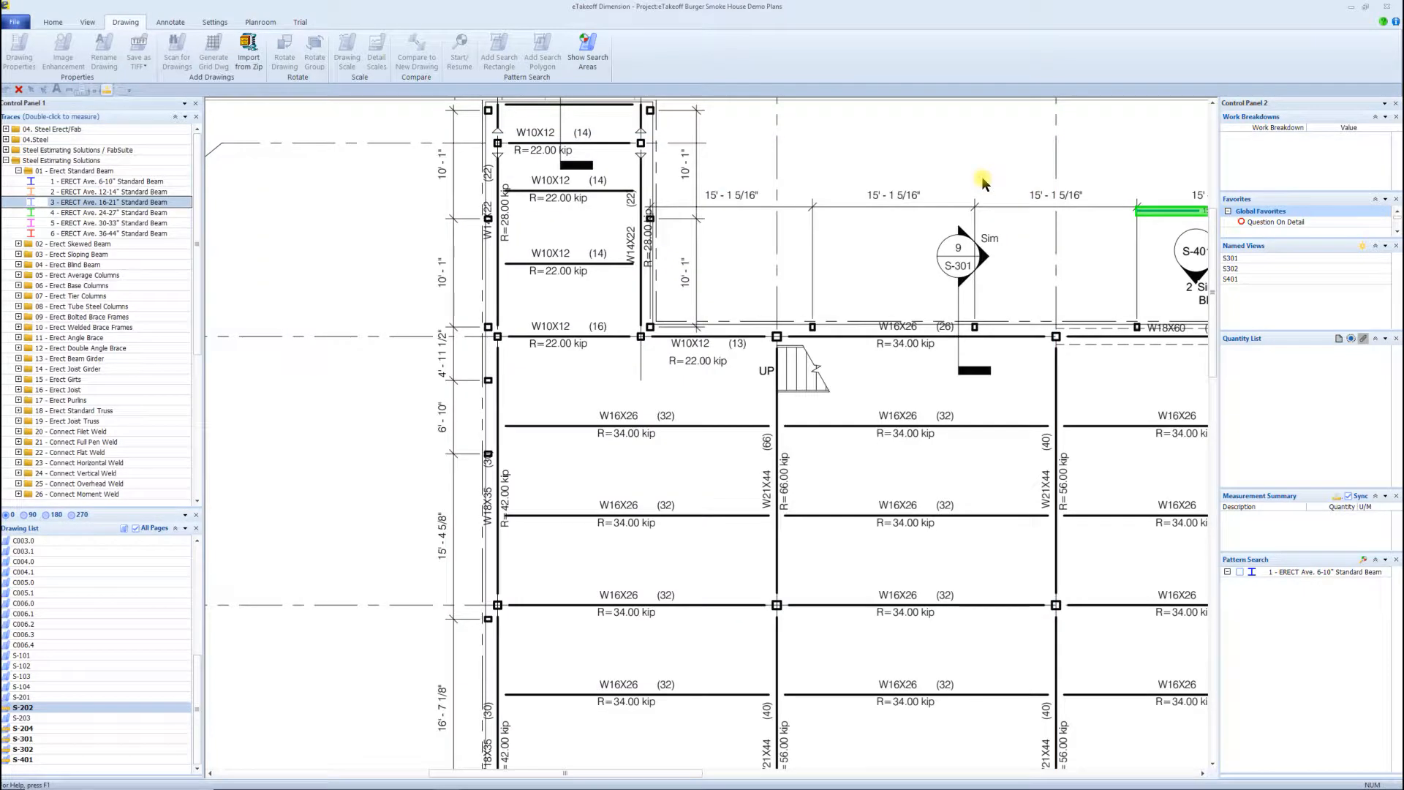
- Let the W16X search finish, listing 70 matches for the 16-21" standard beam trace
left_click(459, 49)
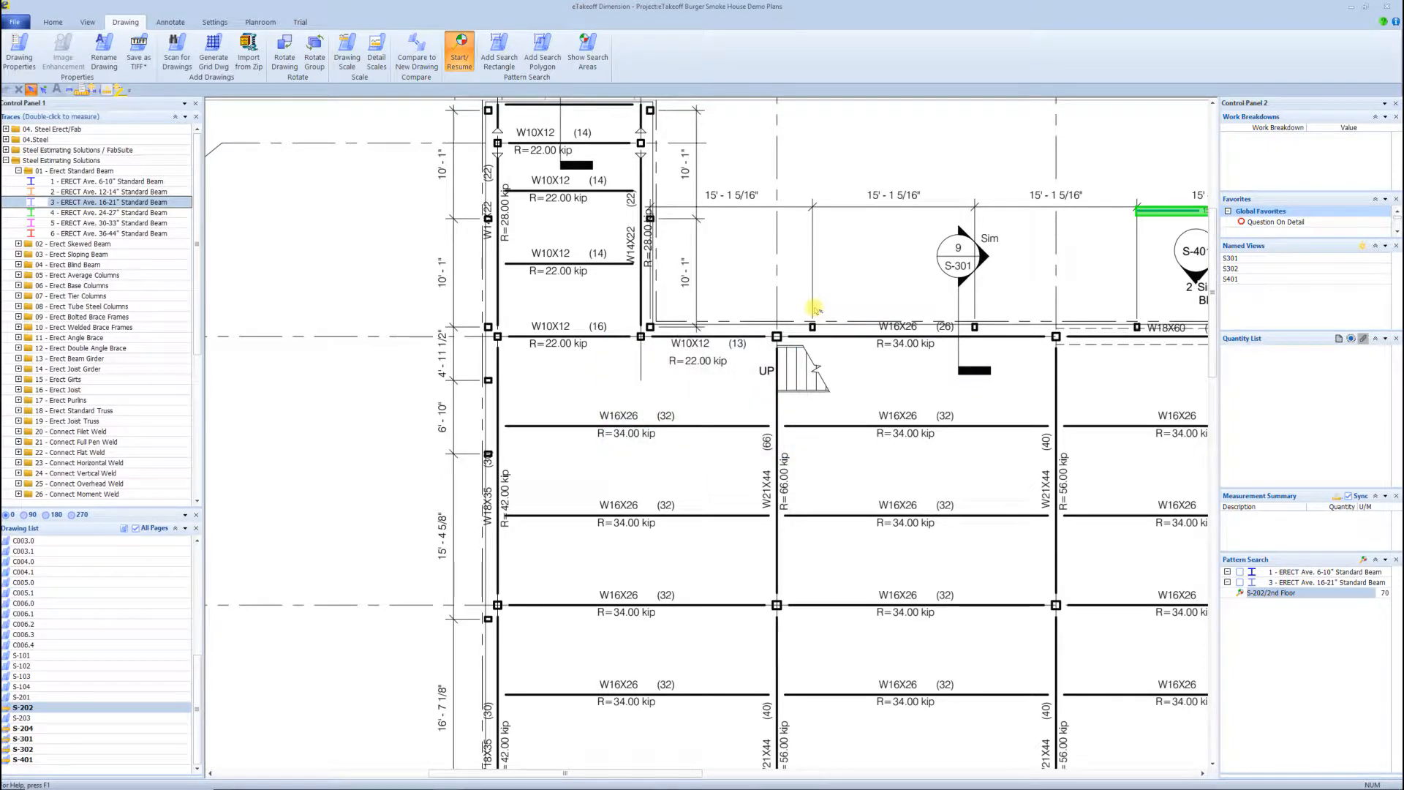
- Review the 70 matches, exclude the W10X labels and save the 63 W16X matches as counts
left_click(459, 46)
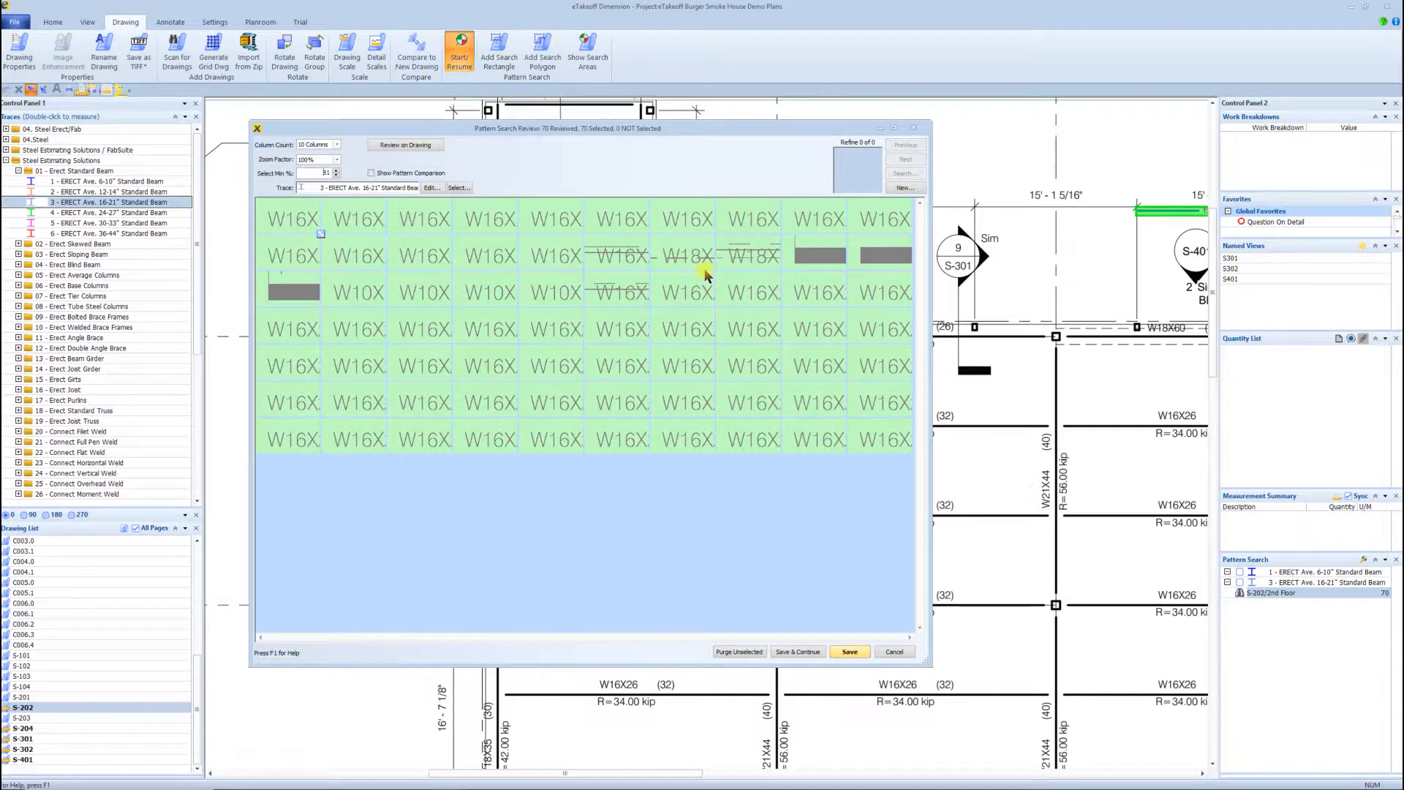
mouse_move(370, 256)
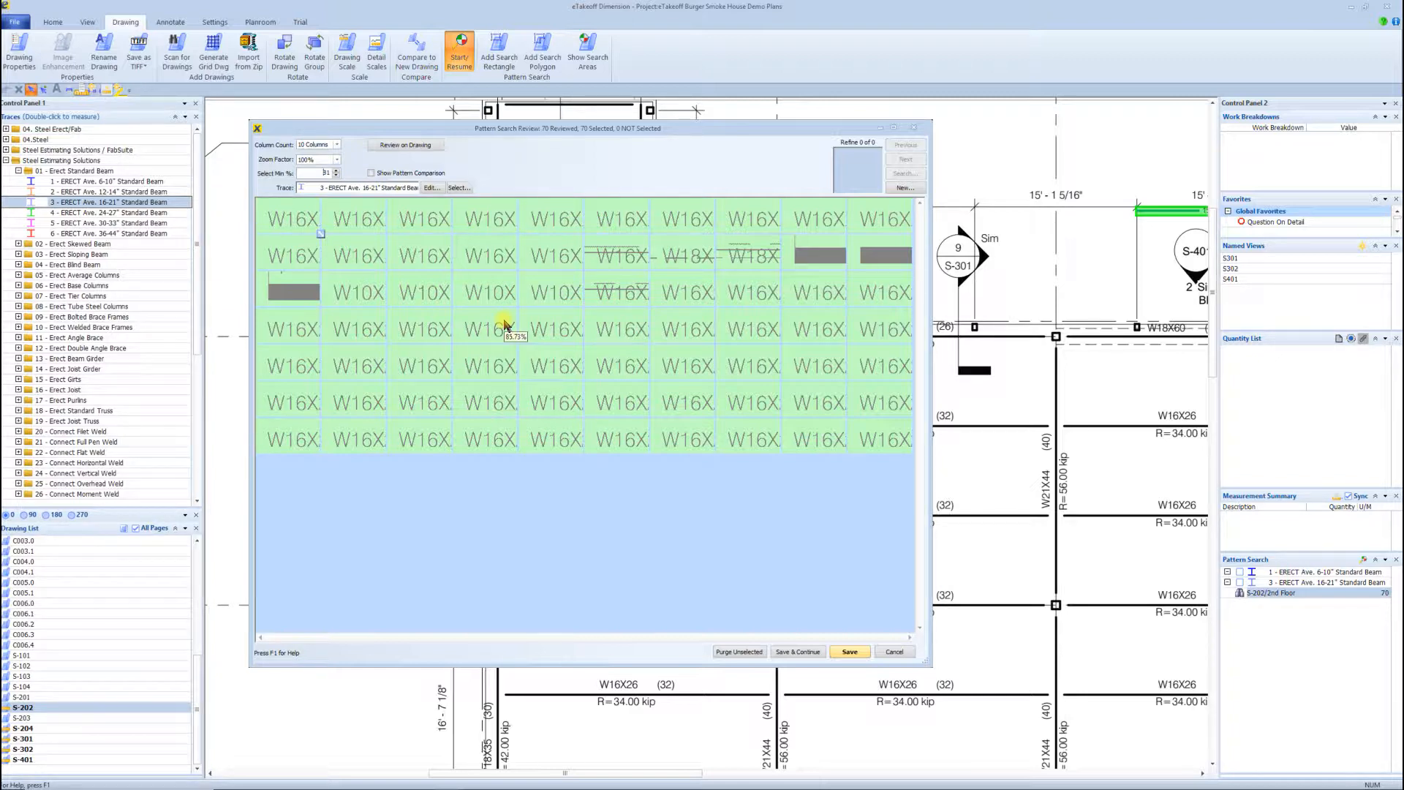
mouse_move(693, 289)
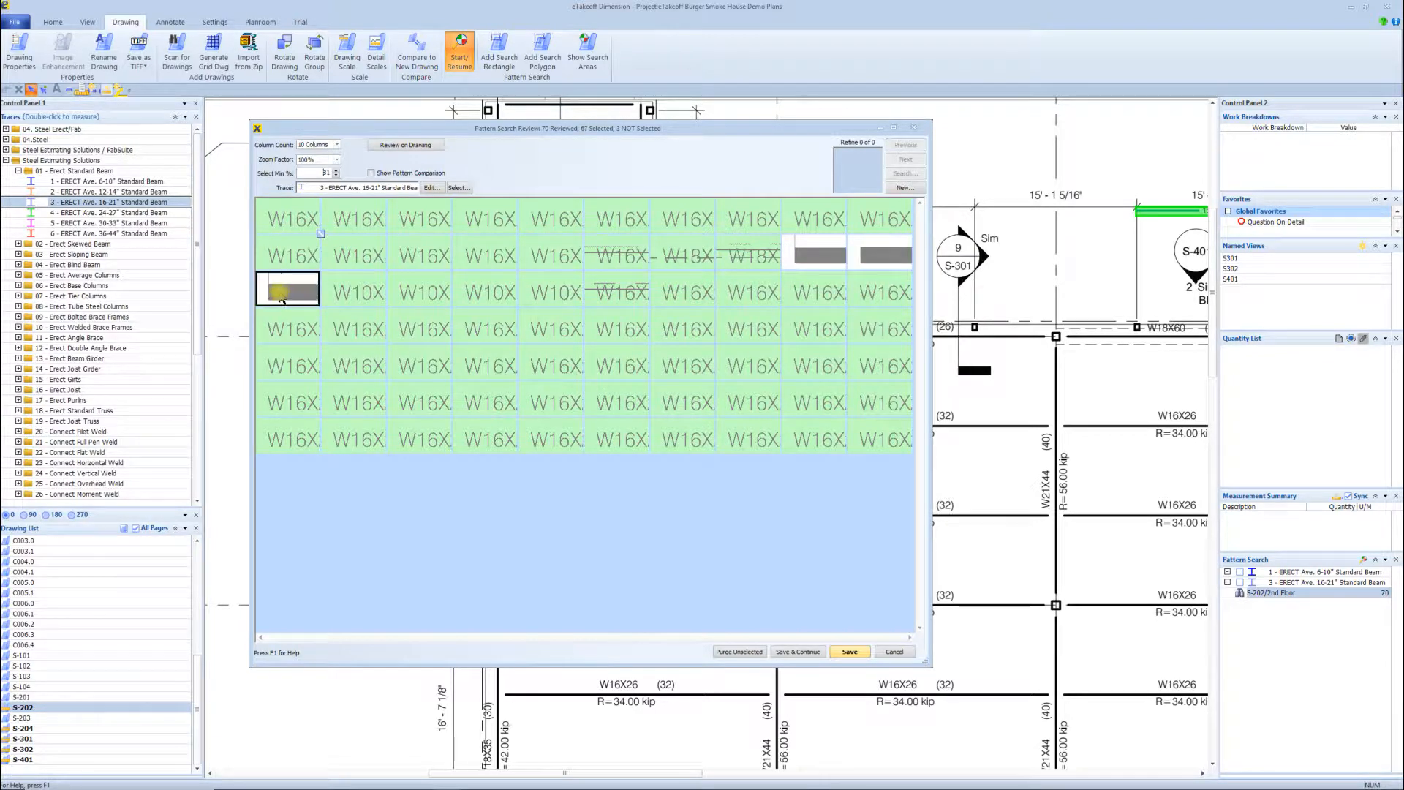
left_click(356, 291)
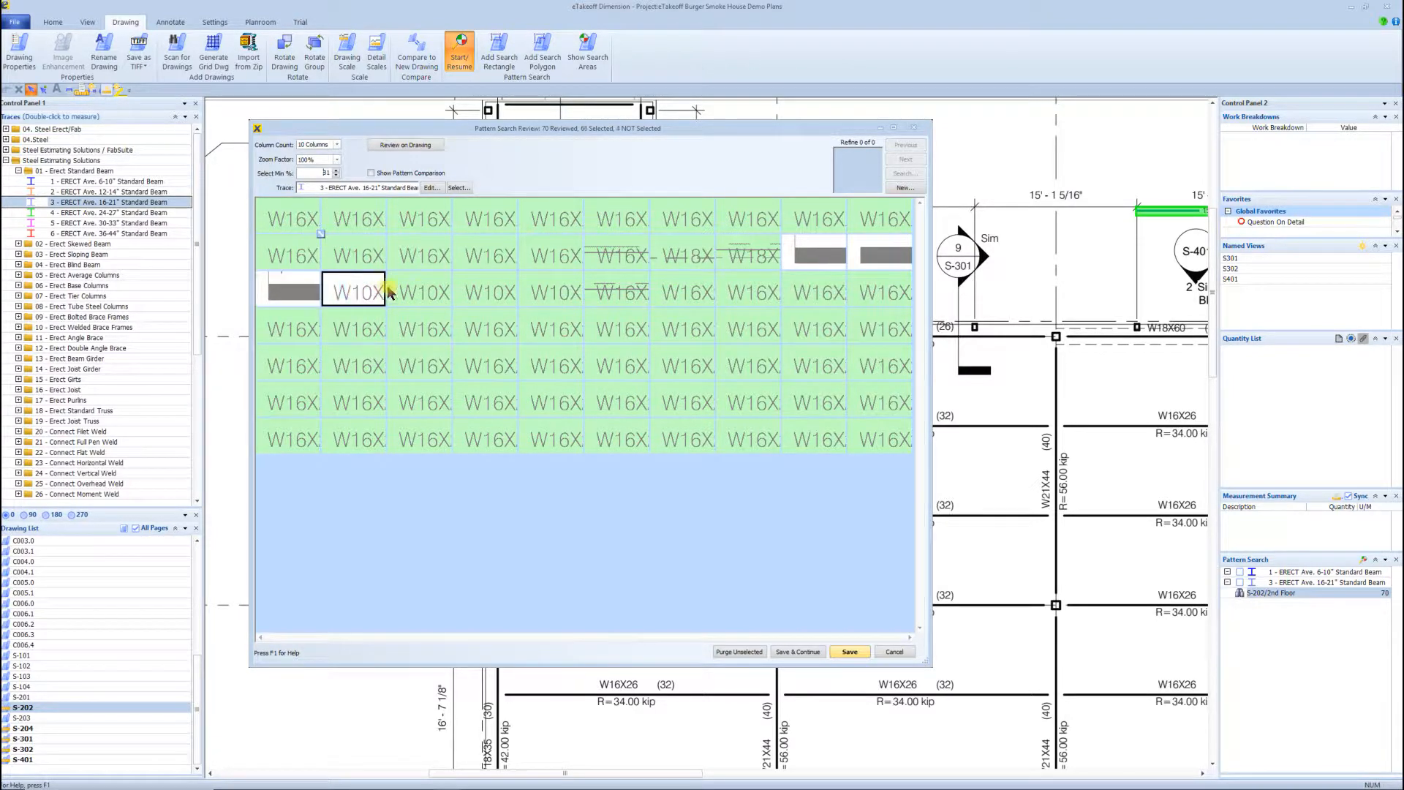
left_click(550, 291)
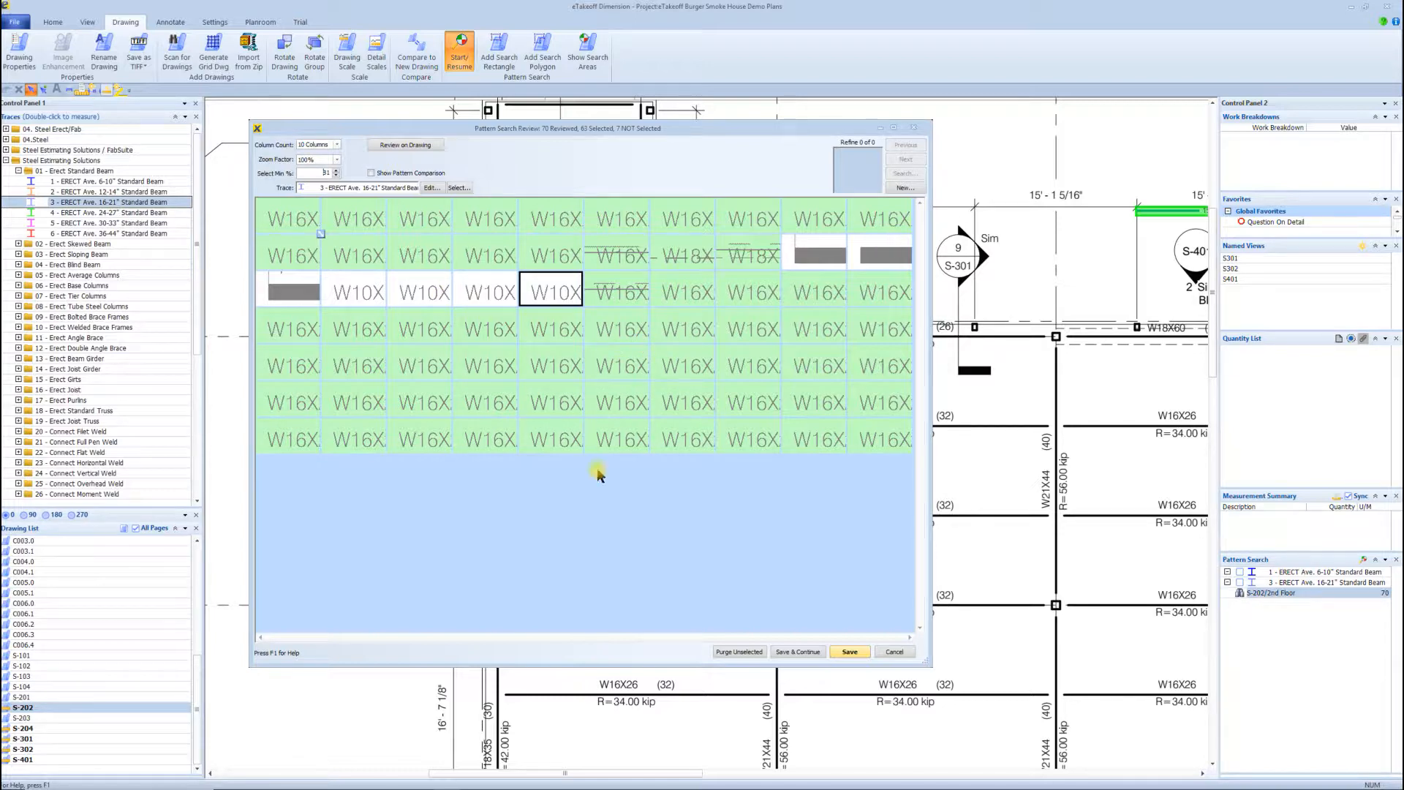
mouse_move(609, 552)
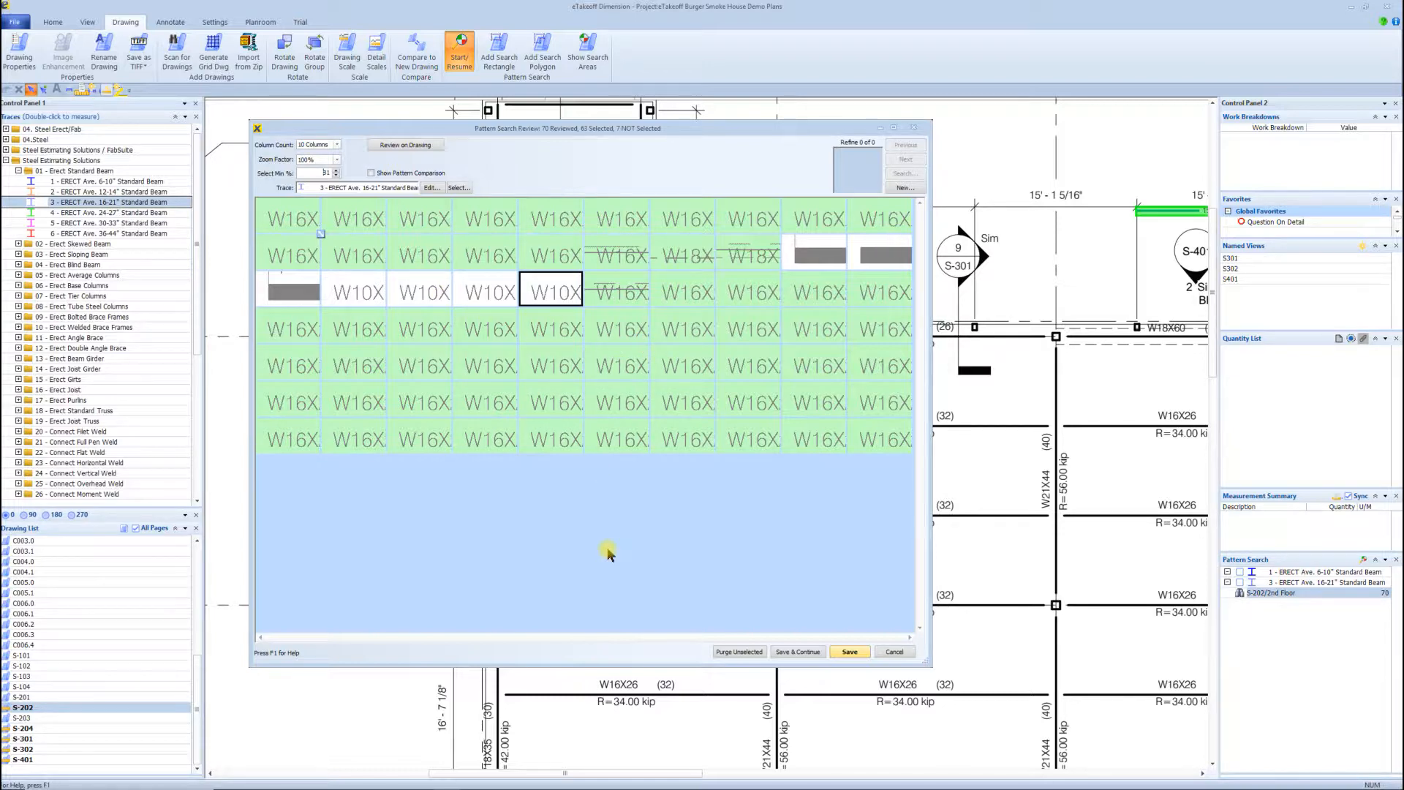
mouse_move(832, 562)
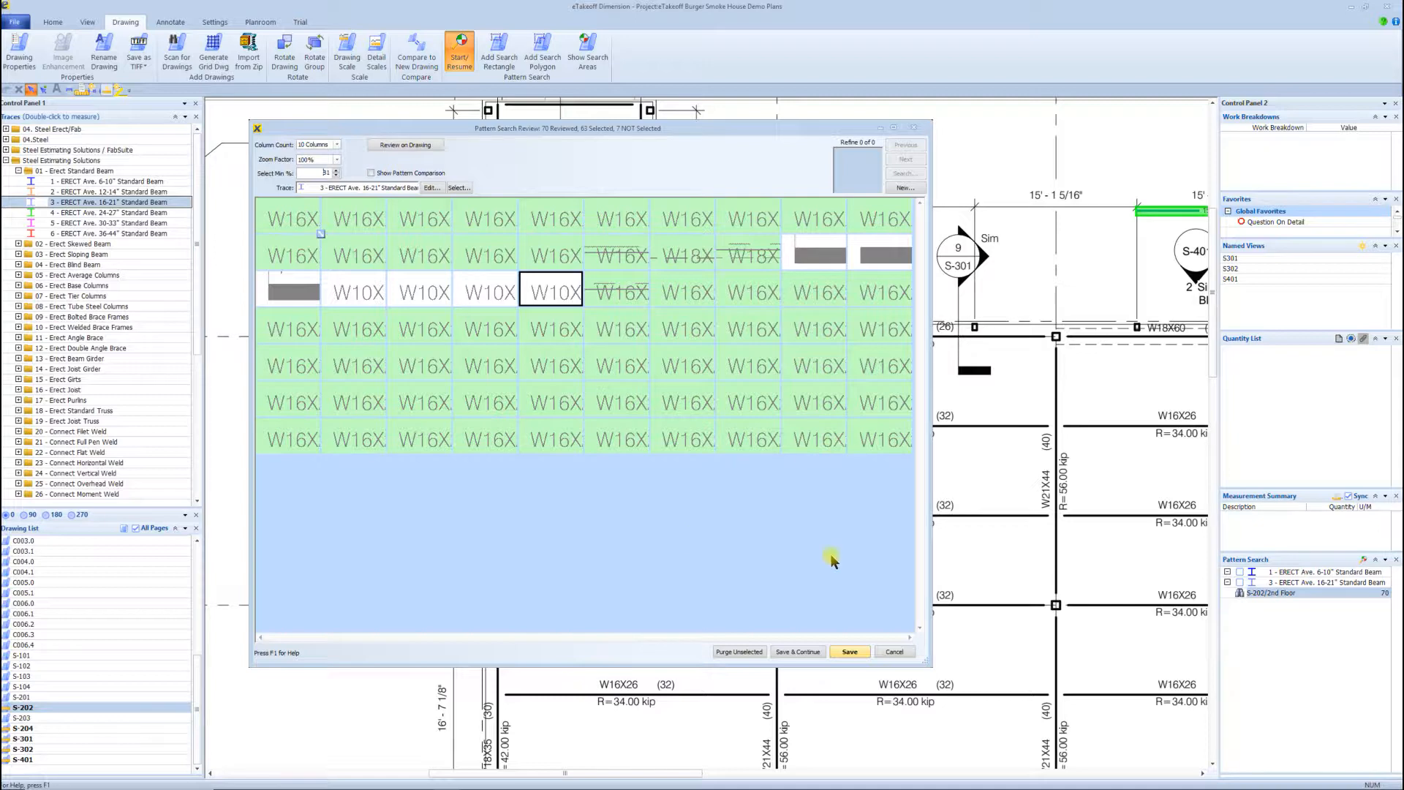
mouse_move(1060, 487)
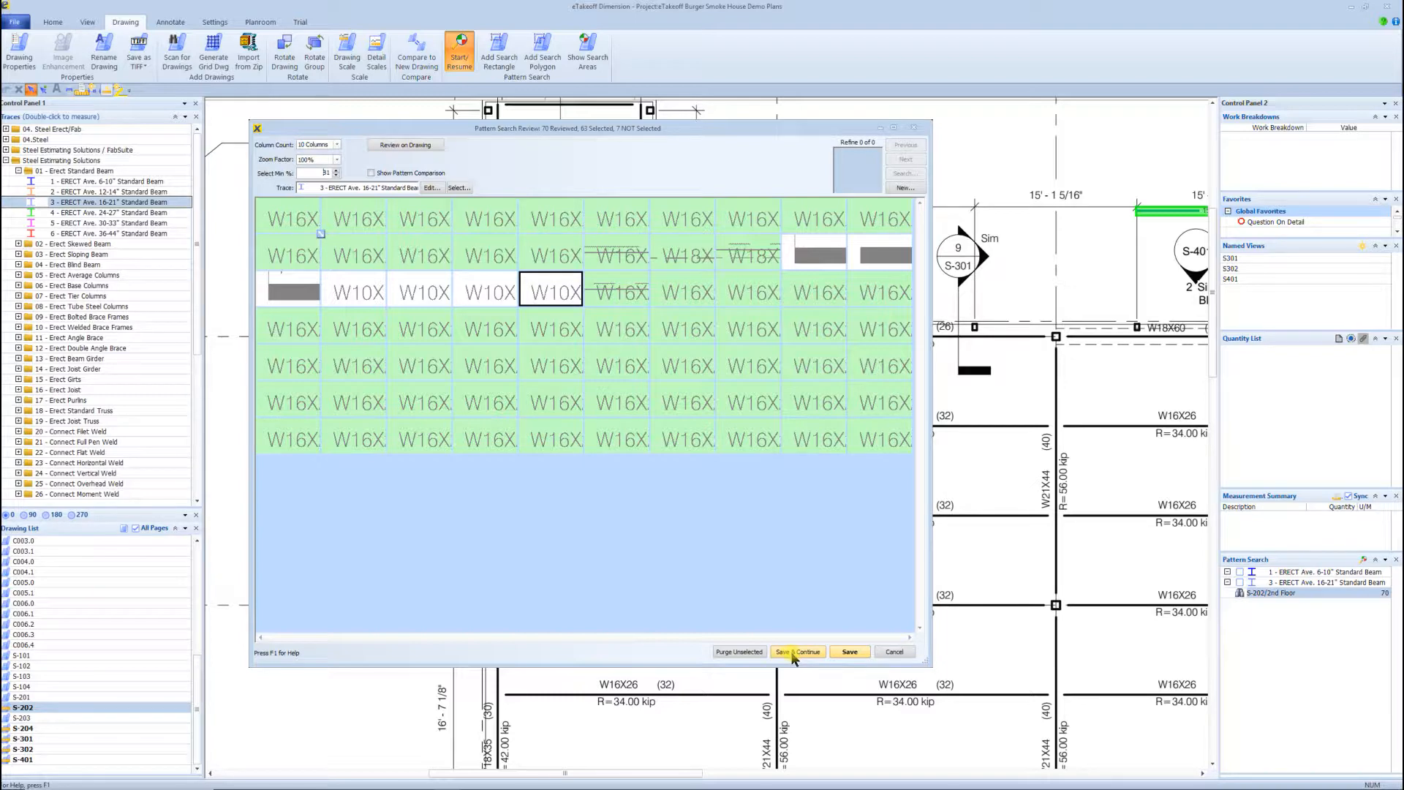
left_click(797, 651)
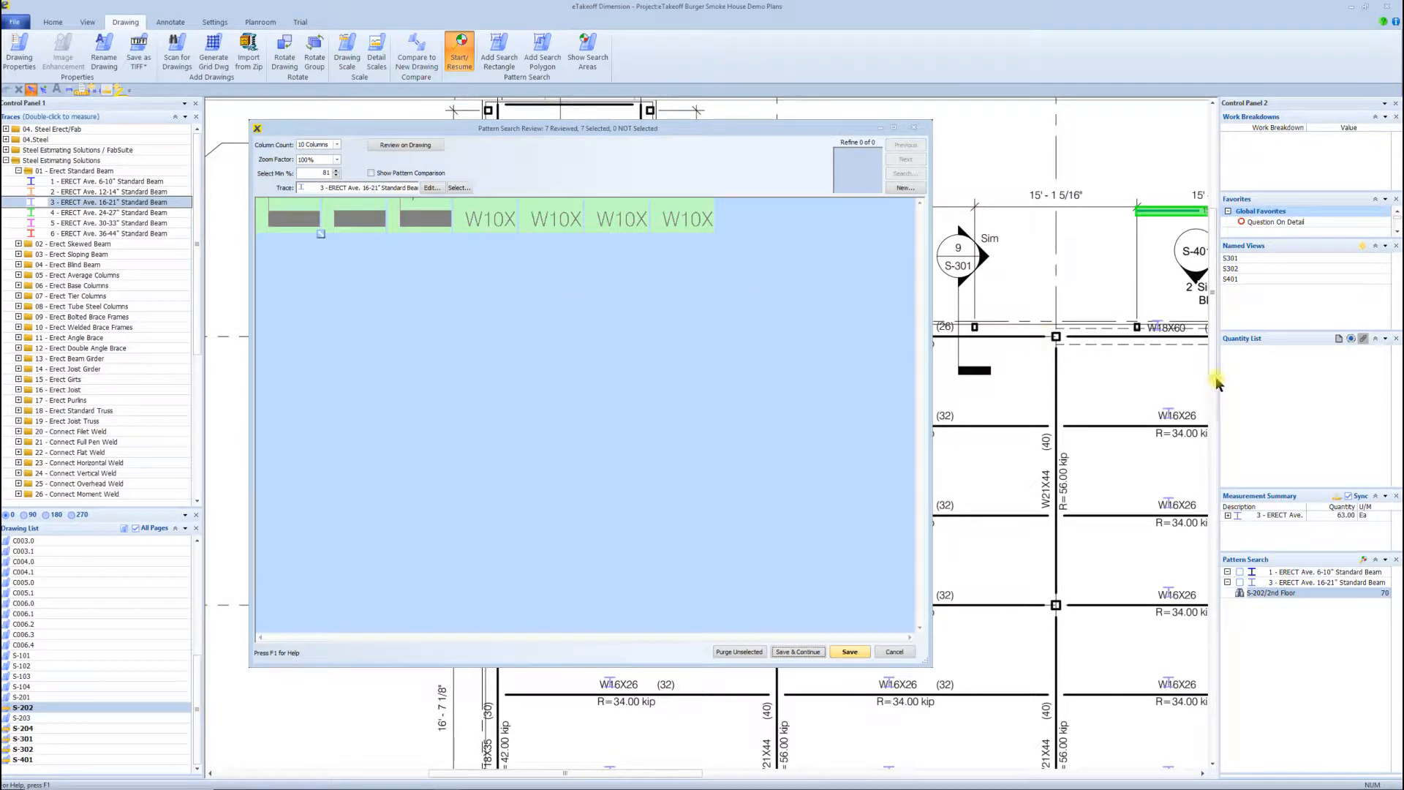
mouse_move(658, 227)
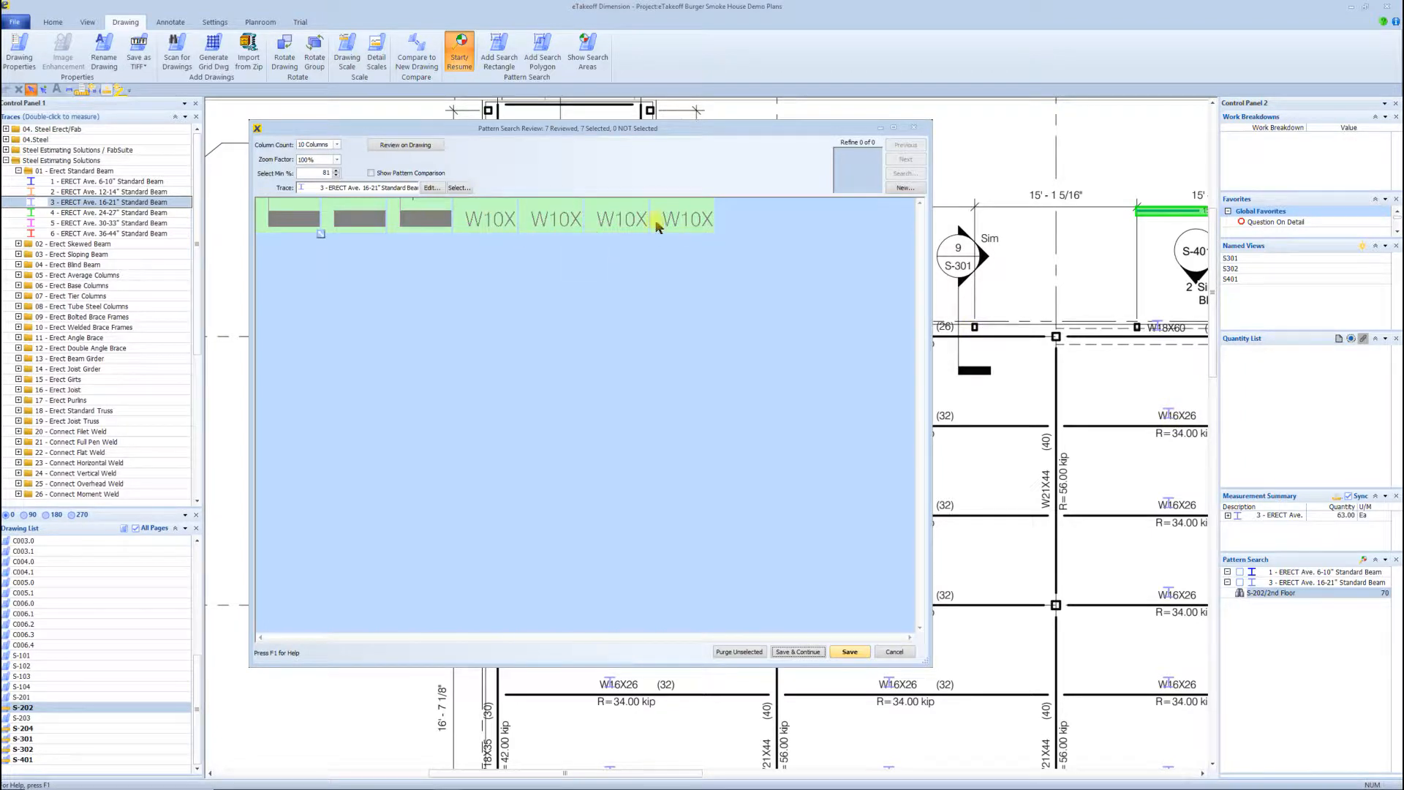
- Deselect the blank non-label matches among the remaining W10X results
left_click(418, 216)
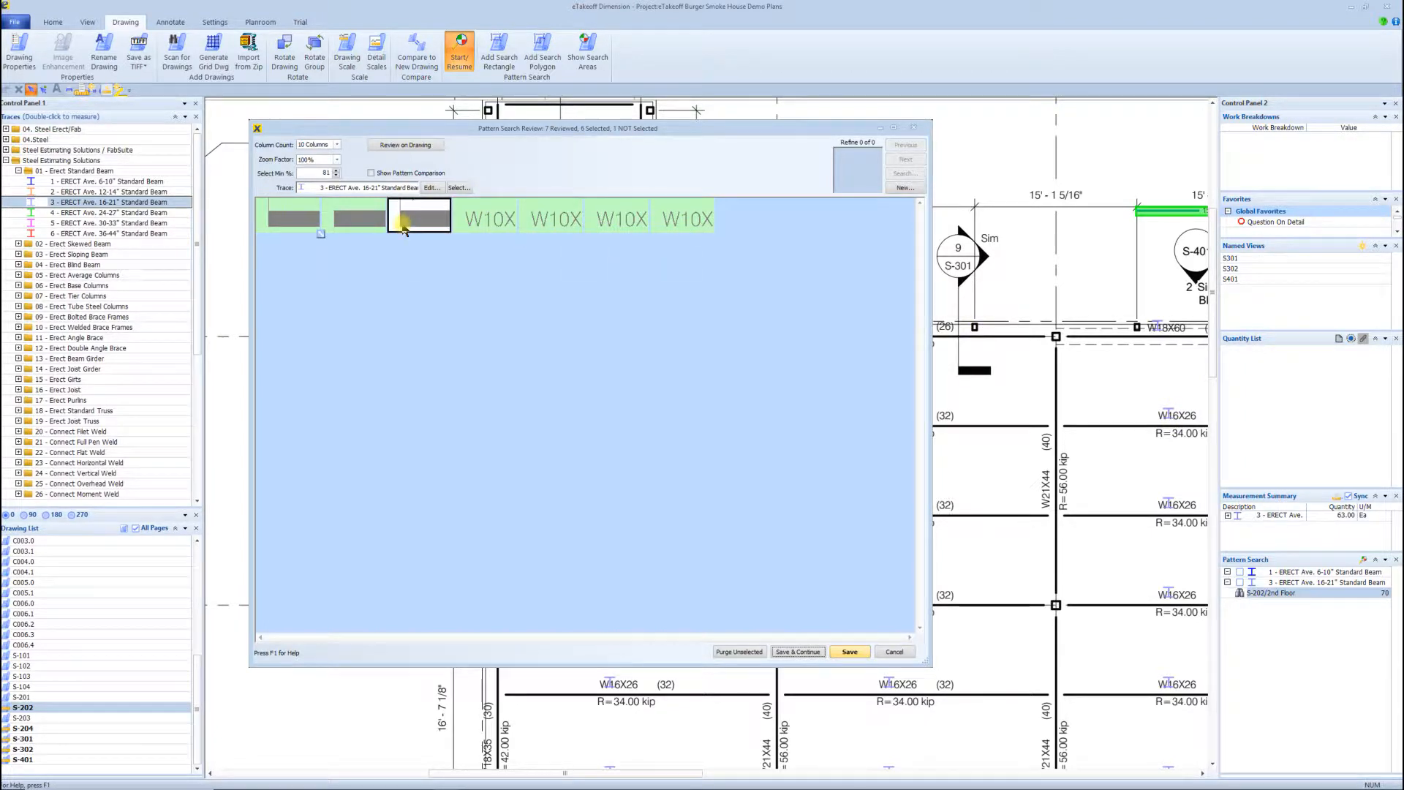
left_click(418, 217)
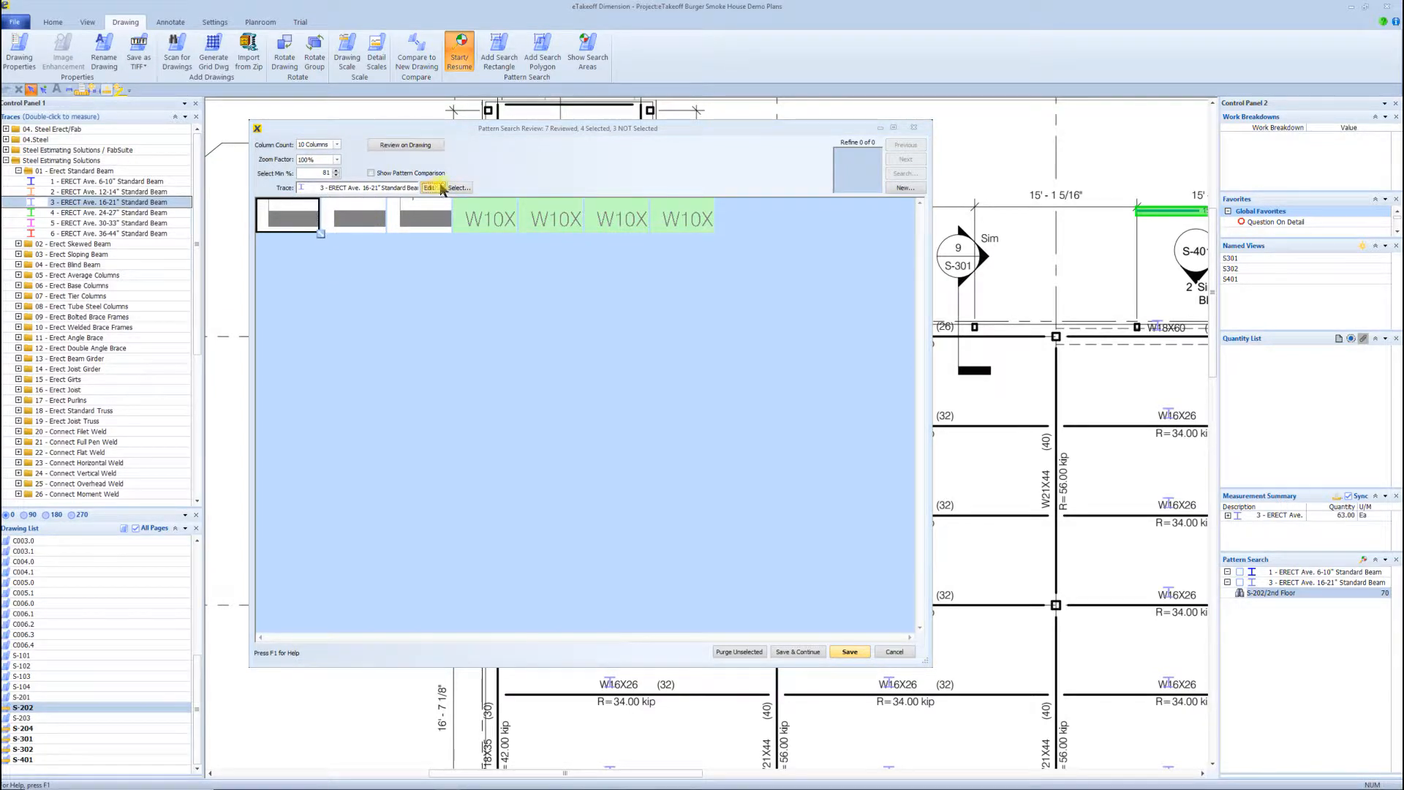
- Reassign the four W10X matches to the 1 - ERECT Ave. 6-10" Standard Beam trace and save them as counts
left_click(429, 187)
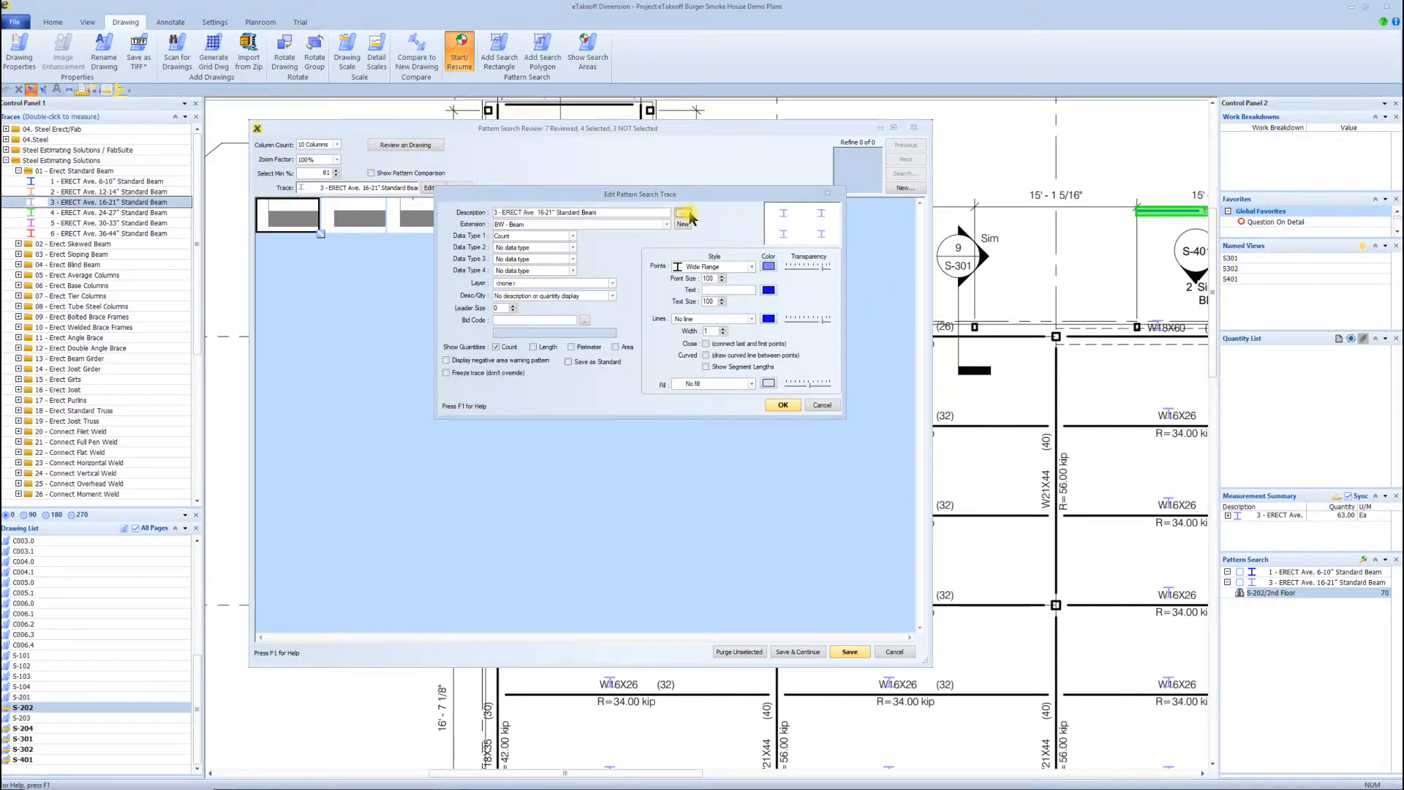
left_click(685, 212)
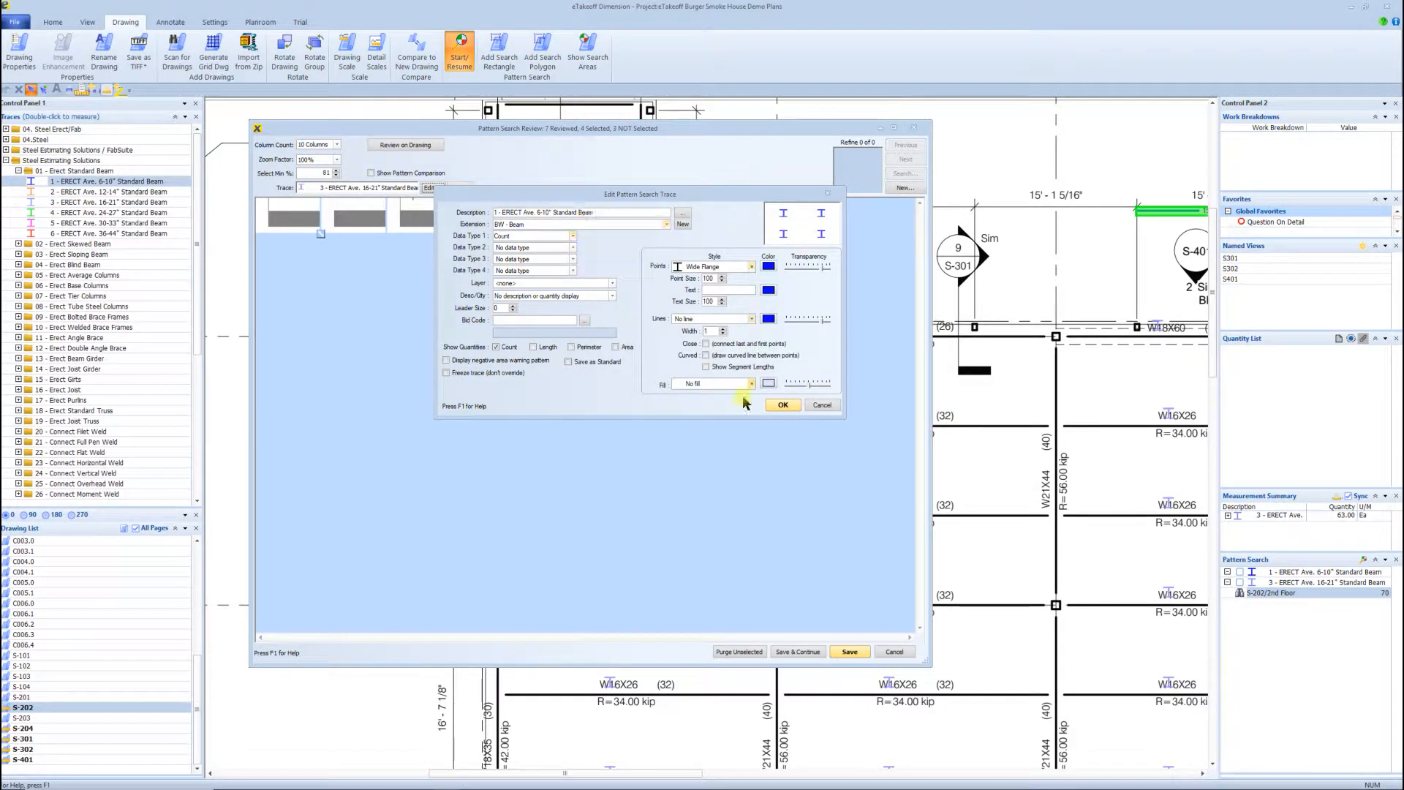
left_click(782, 404)
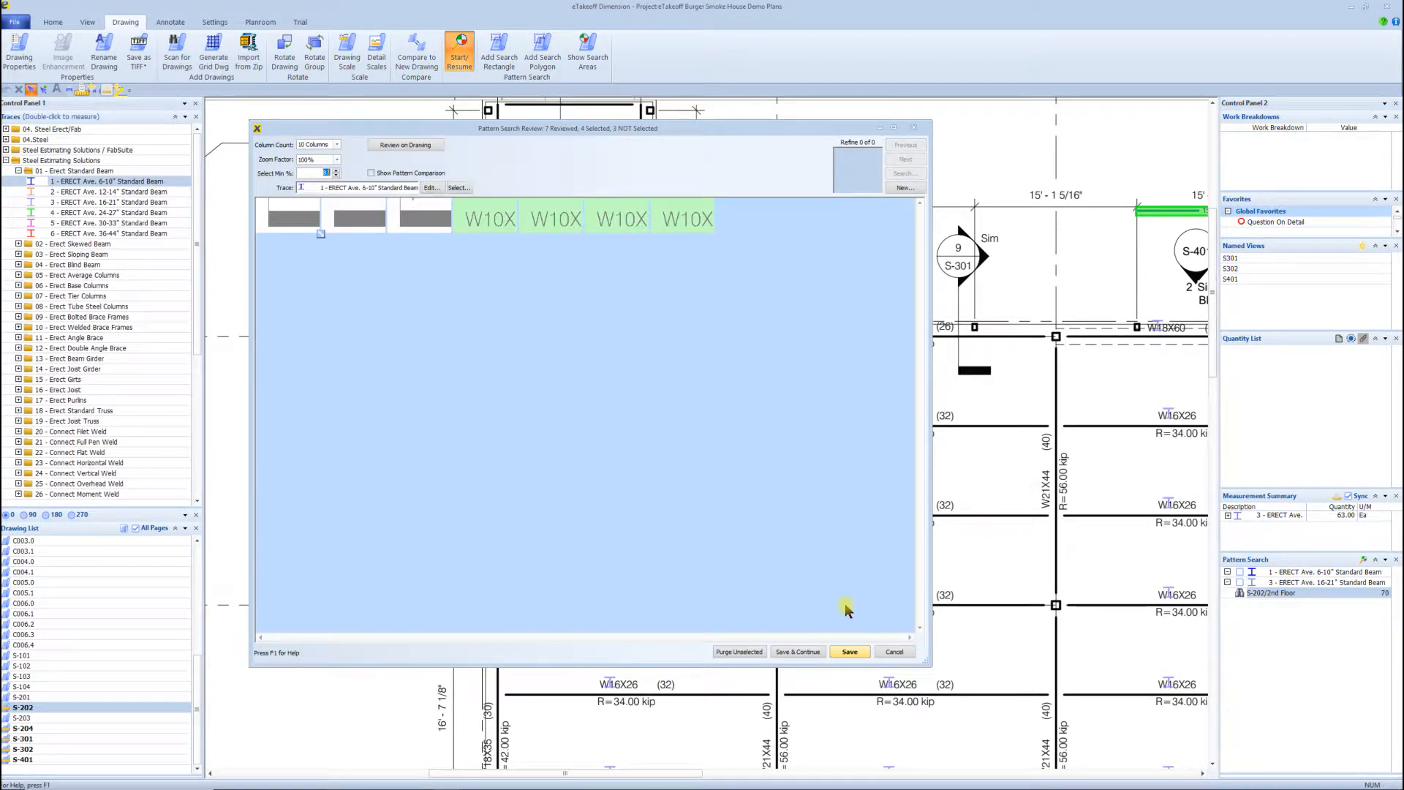
left_click(849, 651)
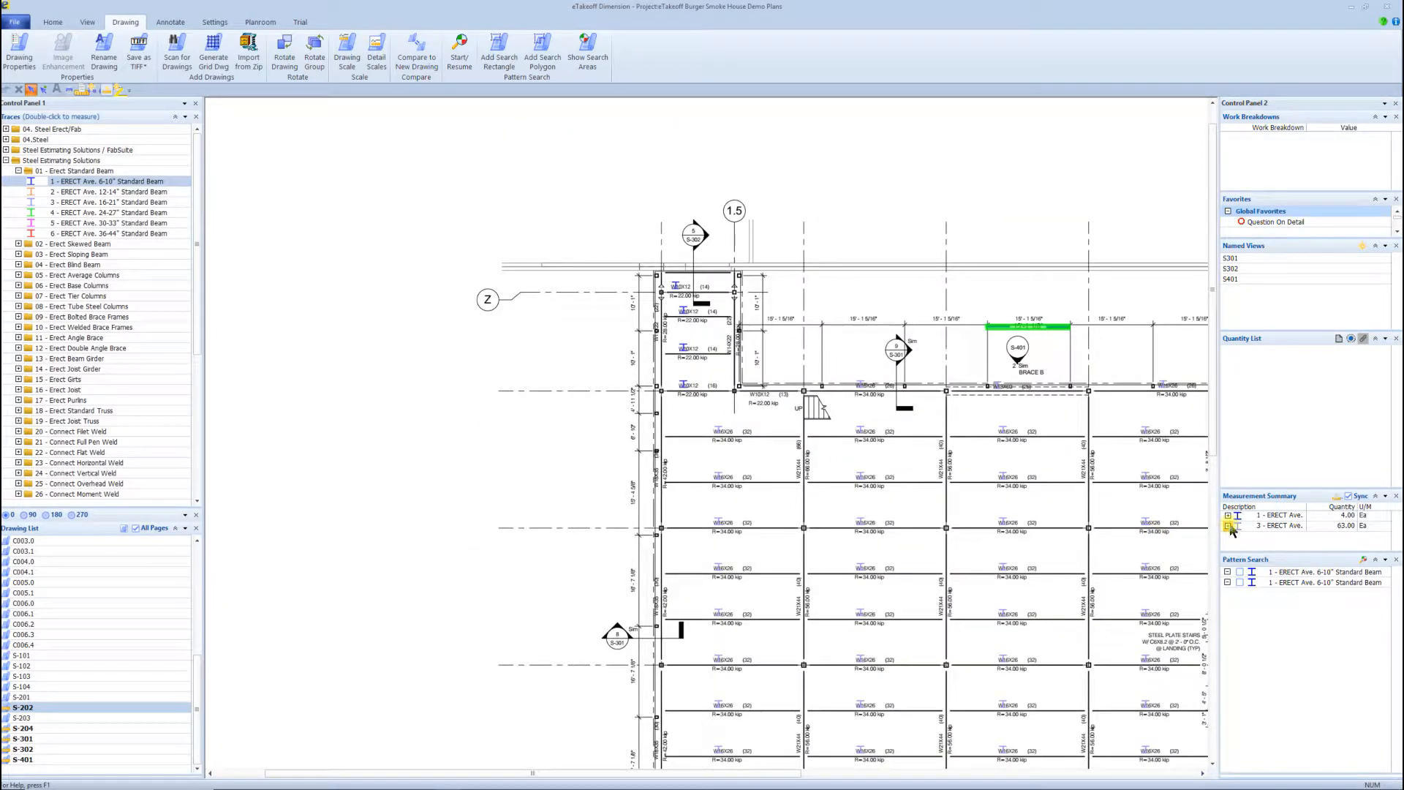
mouse_move(1355, 525)
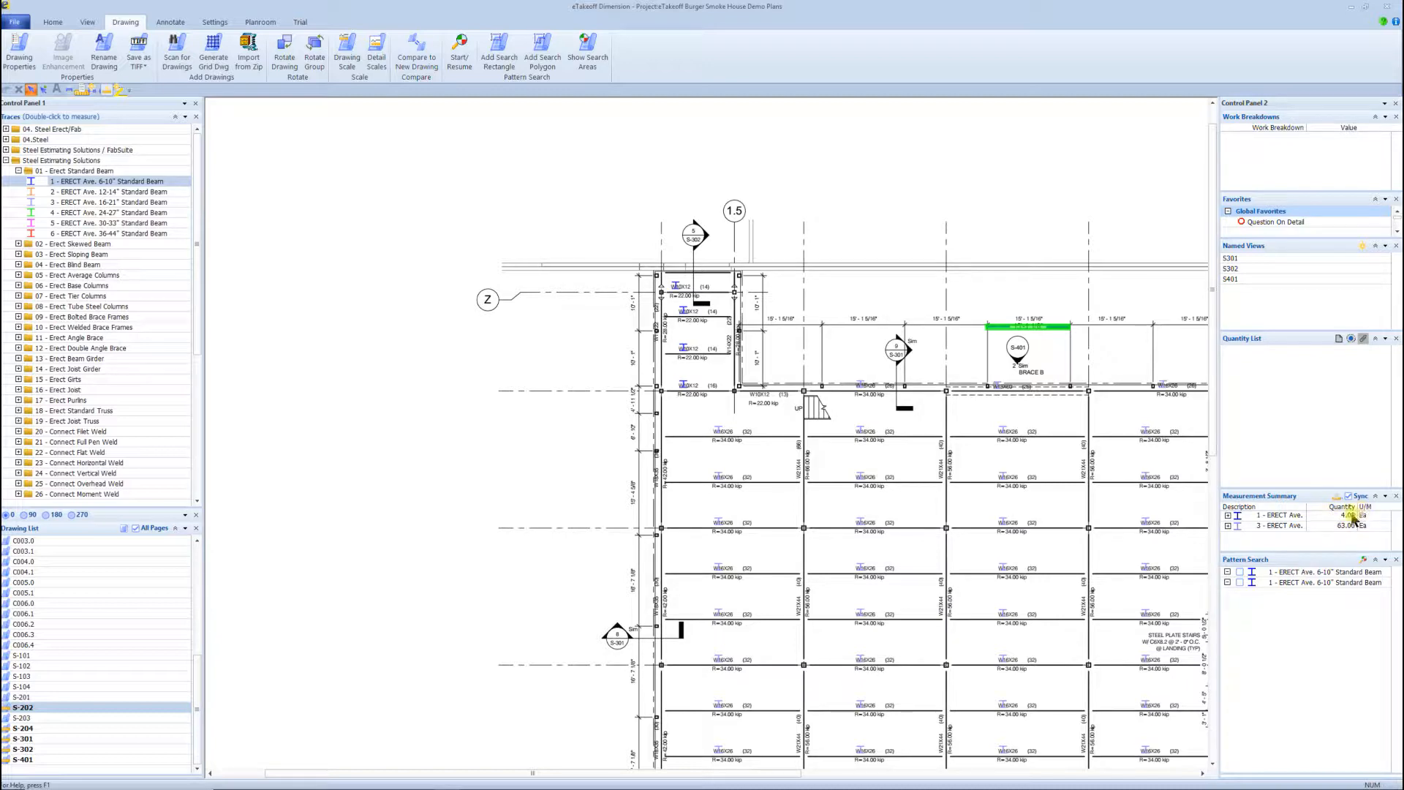
mouse_move(1348, 526)
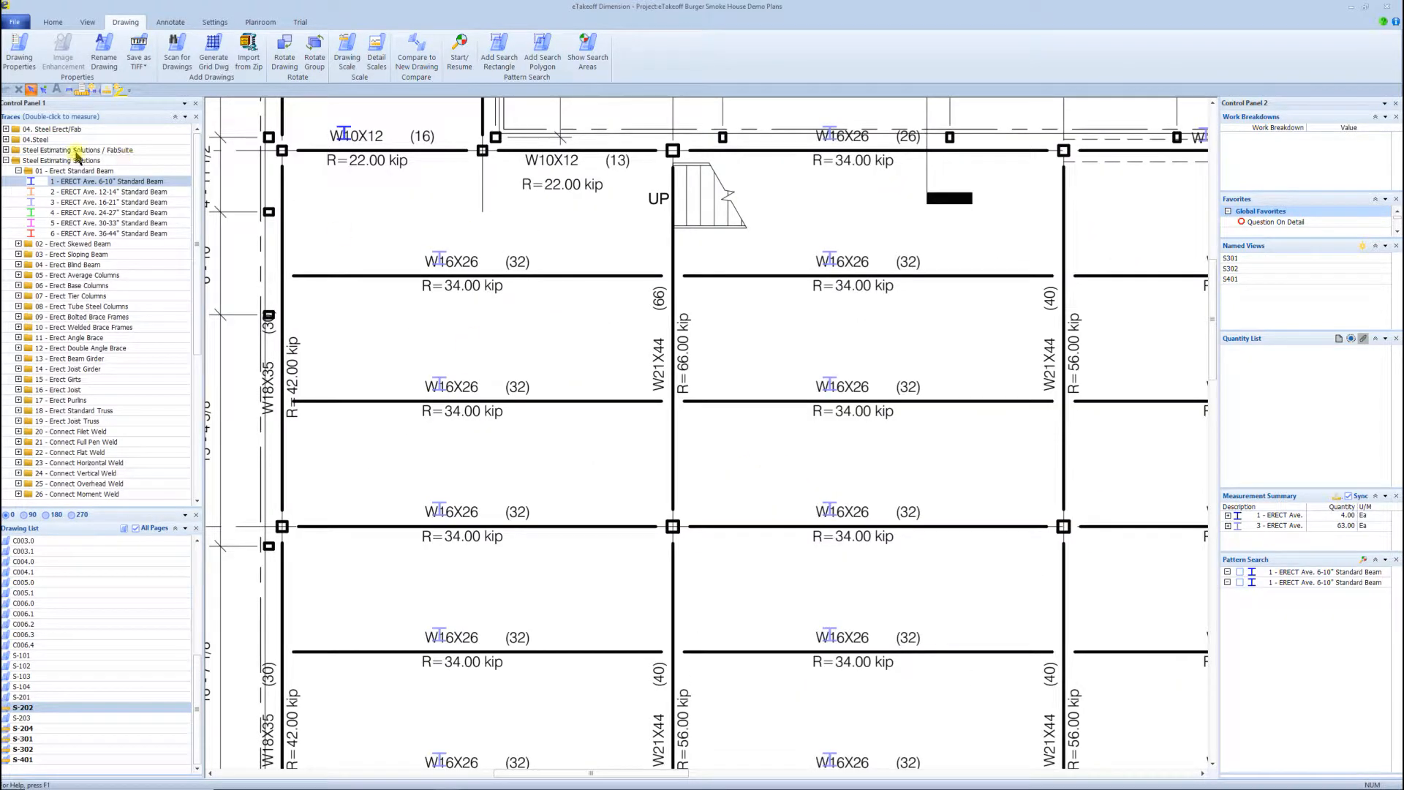
- Place a count on the 3 - ERECT Ave. 16-21" Standard Beam trace and start a new pattern search for W21X
left_click(110, 202)
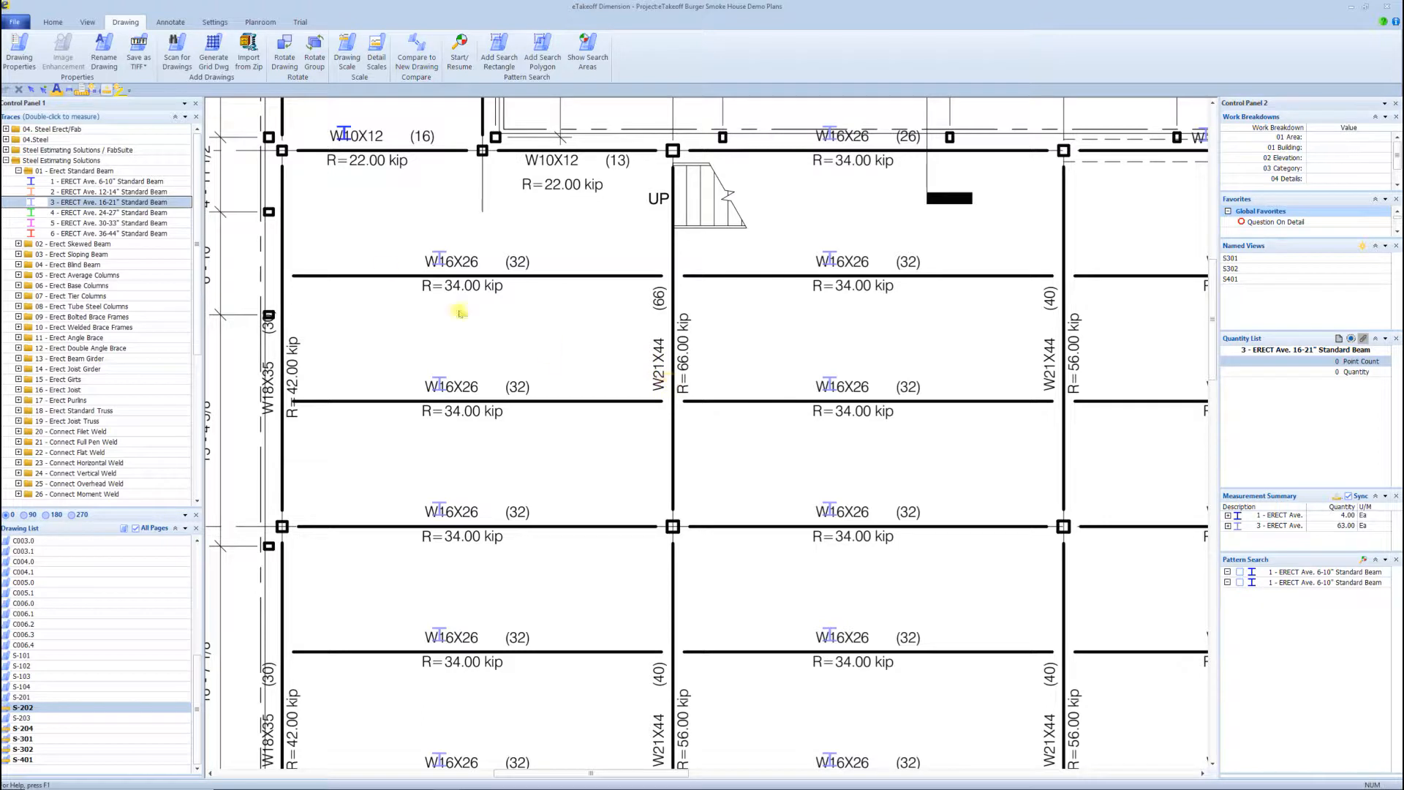
left_click(461, 315)
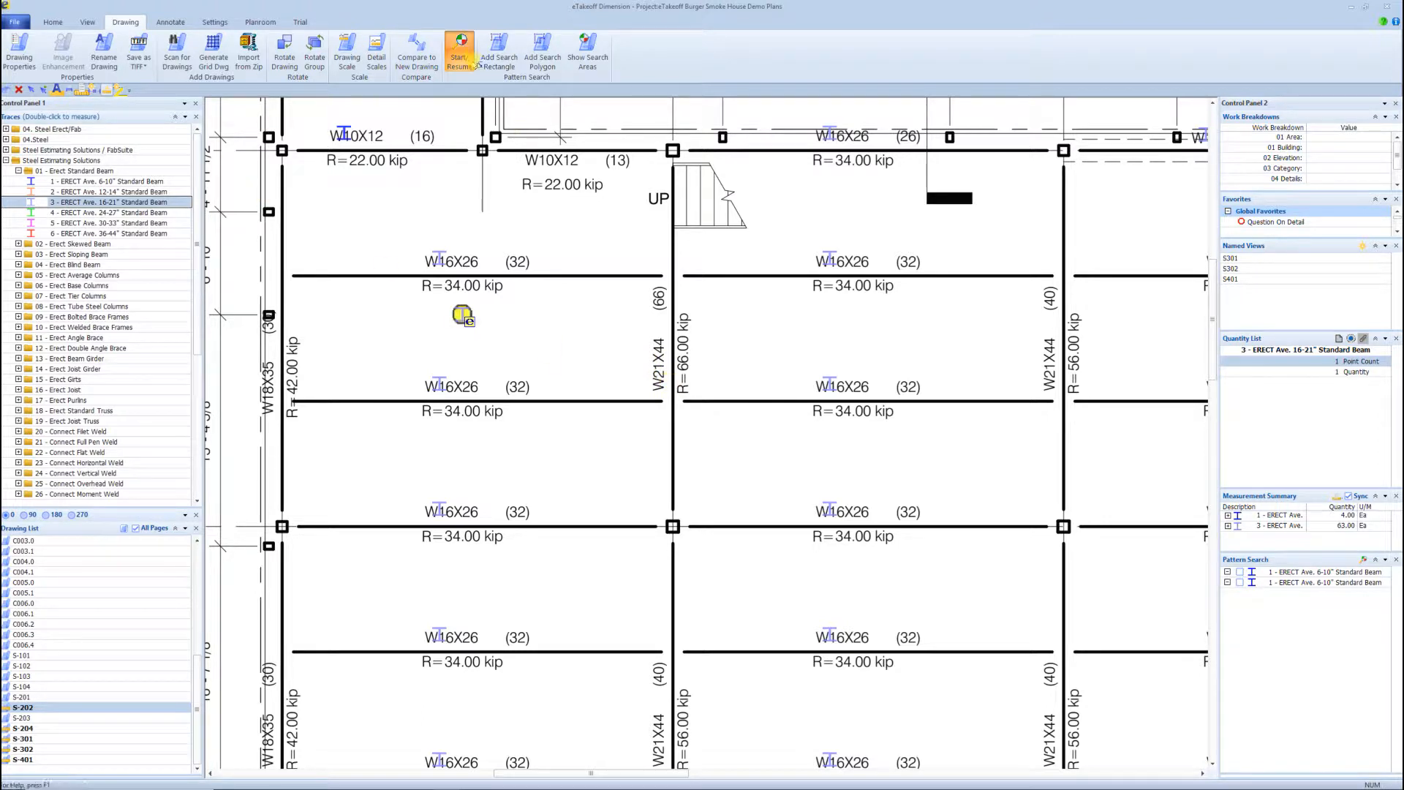
left_click(459, 49)
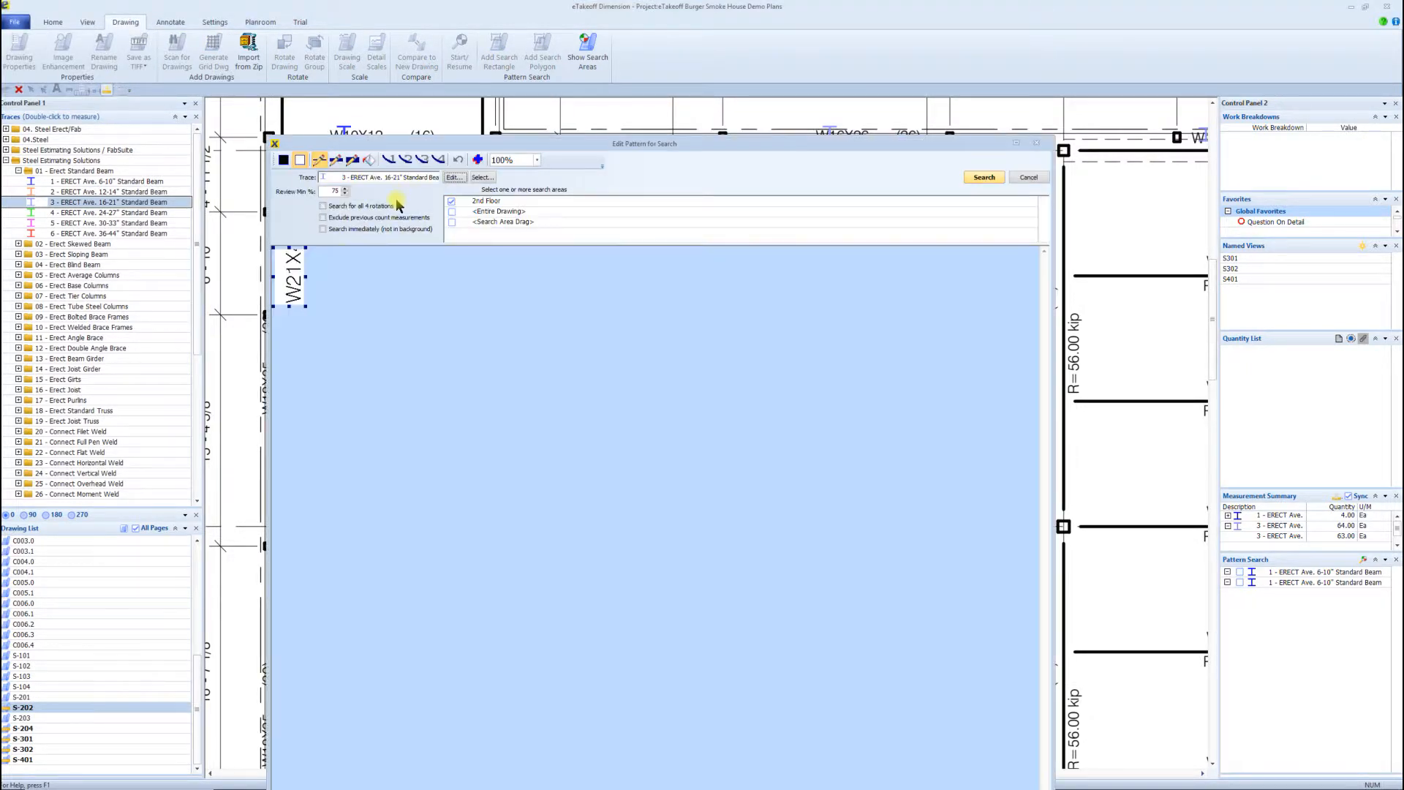
mouse_move(983, 176)
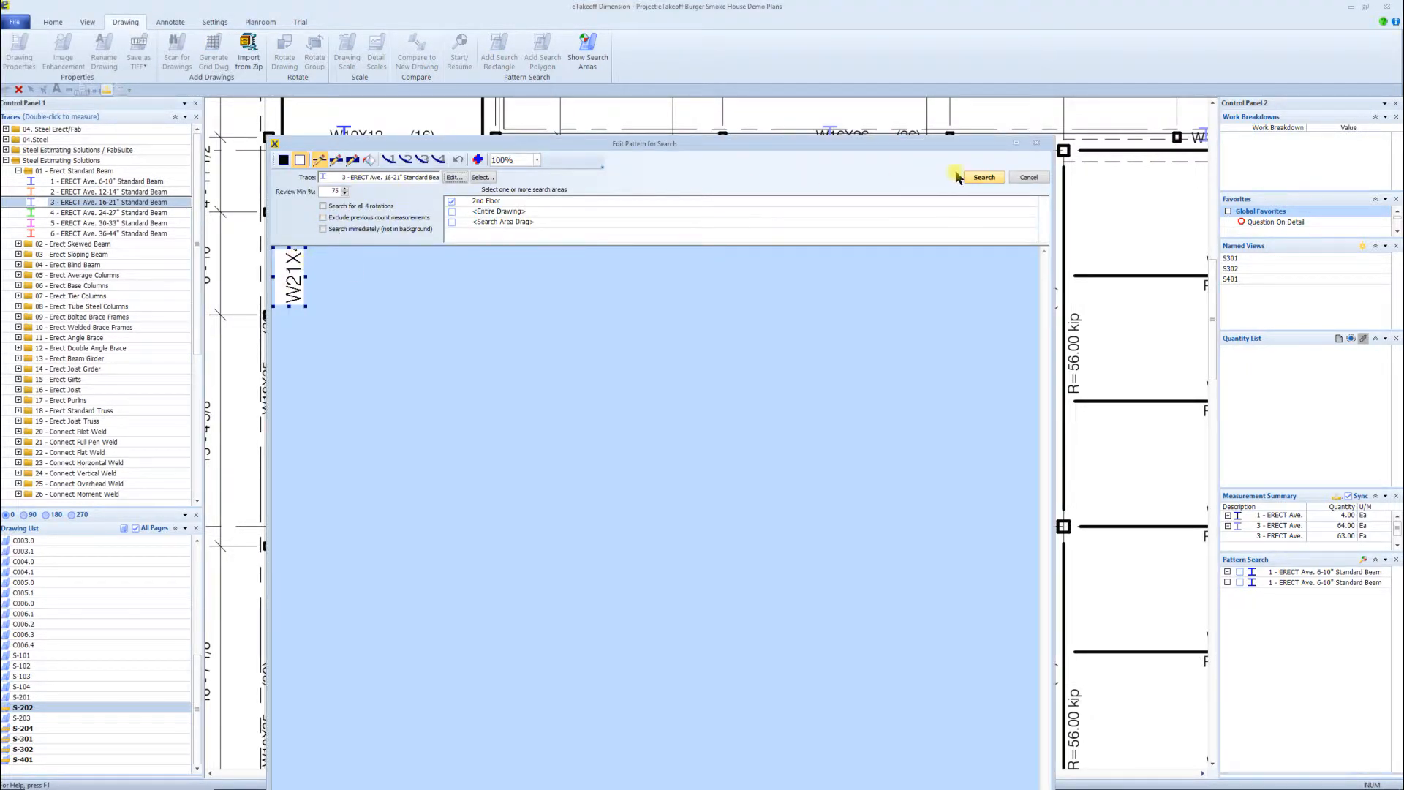
- Run the W21X pattern search over the 2nd Floor area, yielding 23 matches
left_click(982, 176)
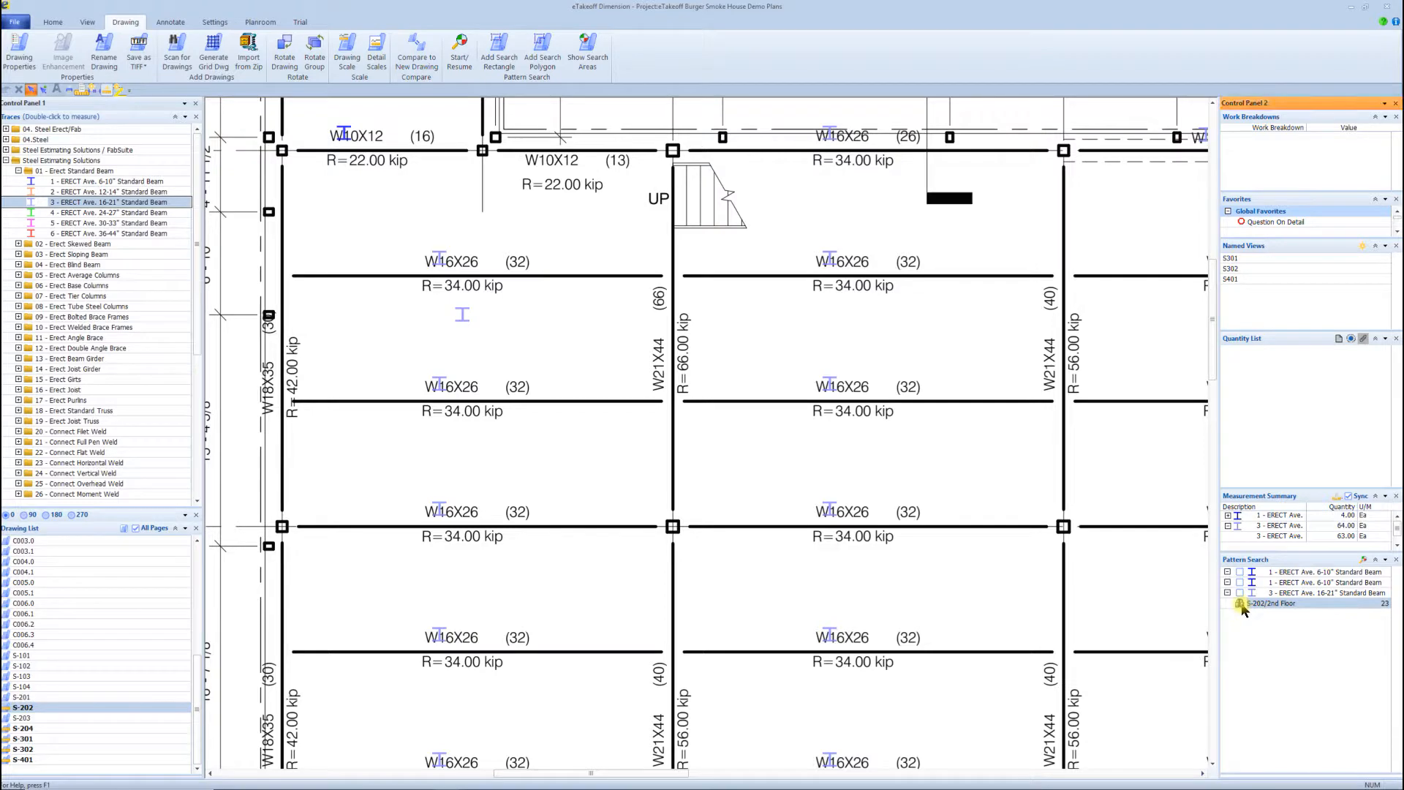
- Review the 23 results, deselect the blank matches and save 16 W21X counts, bringing the 16-21" total to 80
left_click(459, 49)
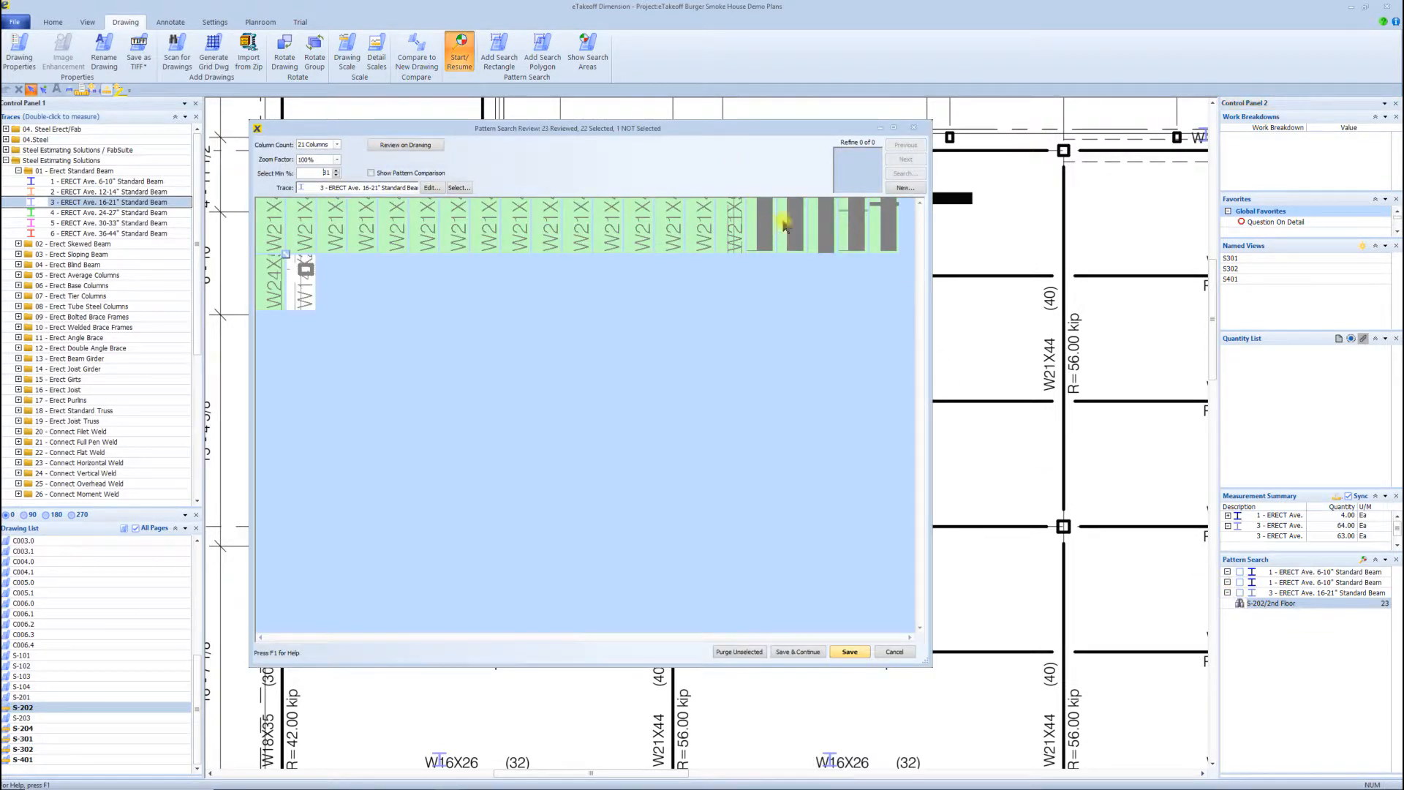
left_click(790, 224)
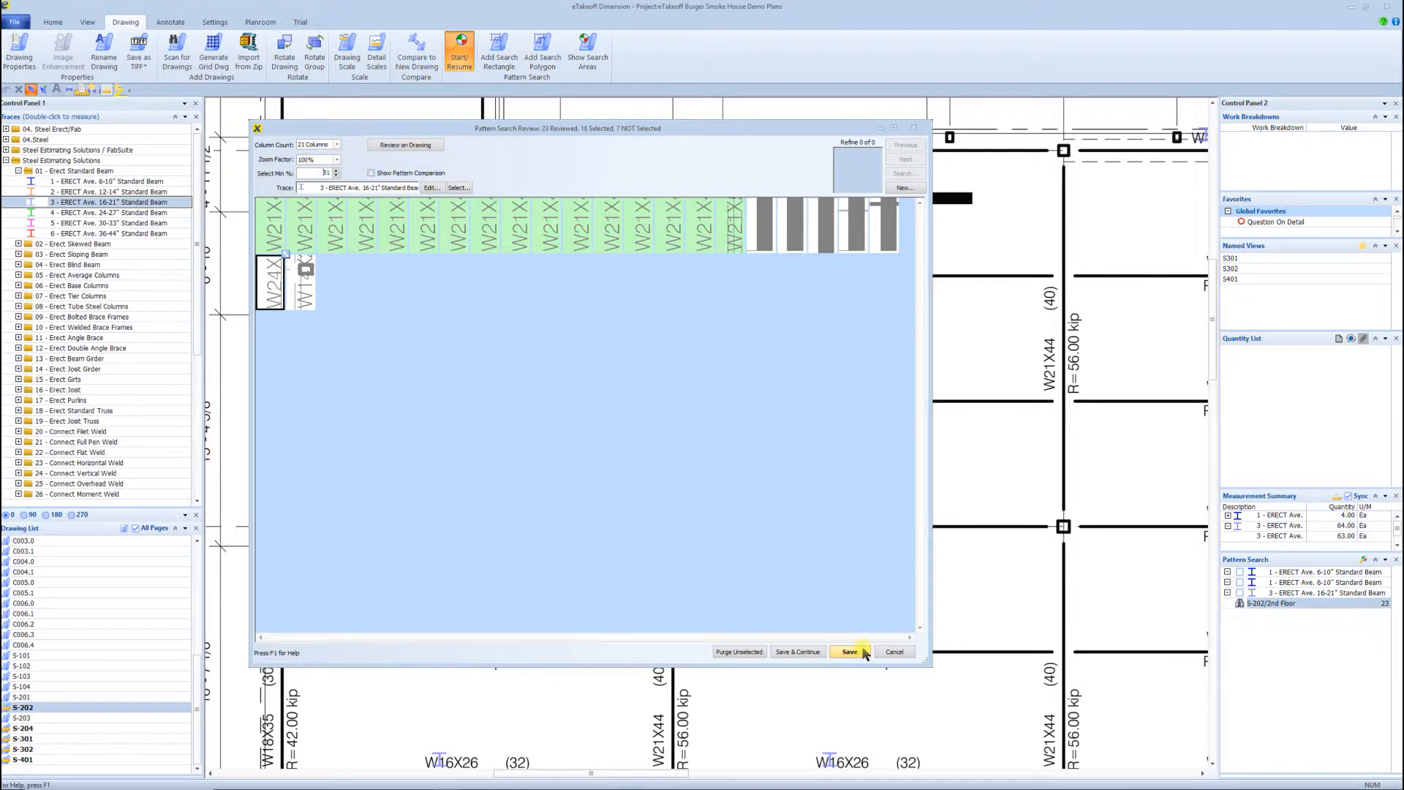
left_click(847, 651)
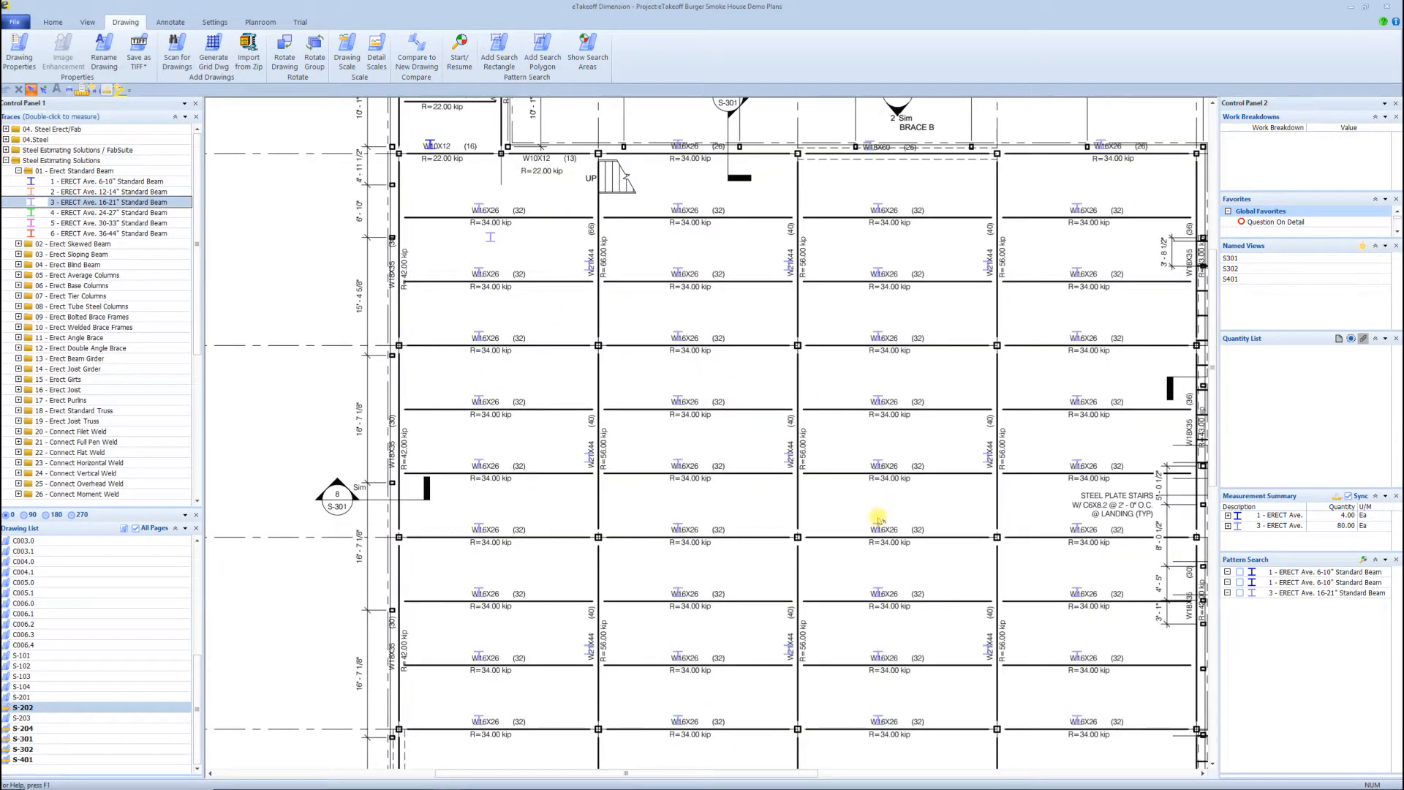
mouse_move(590, 519)
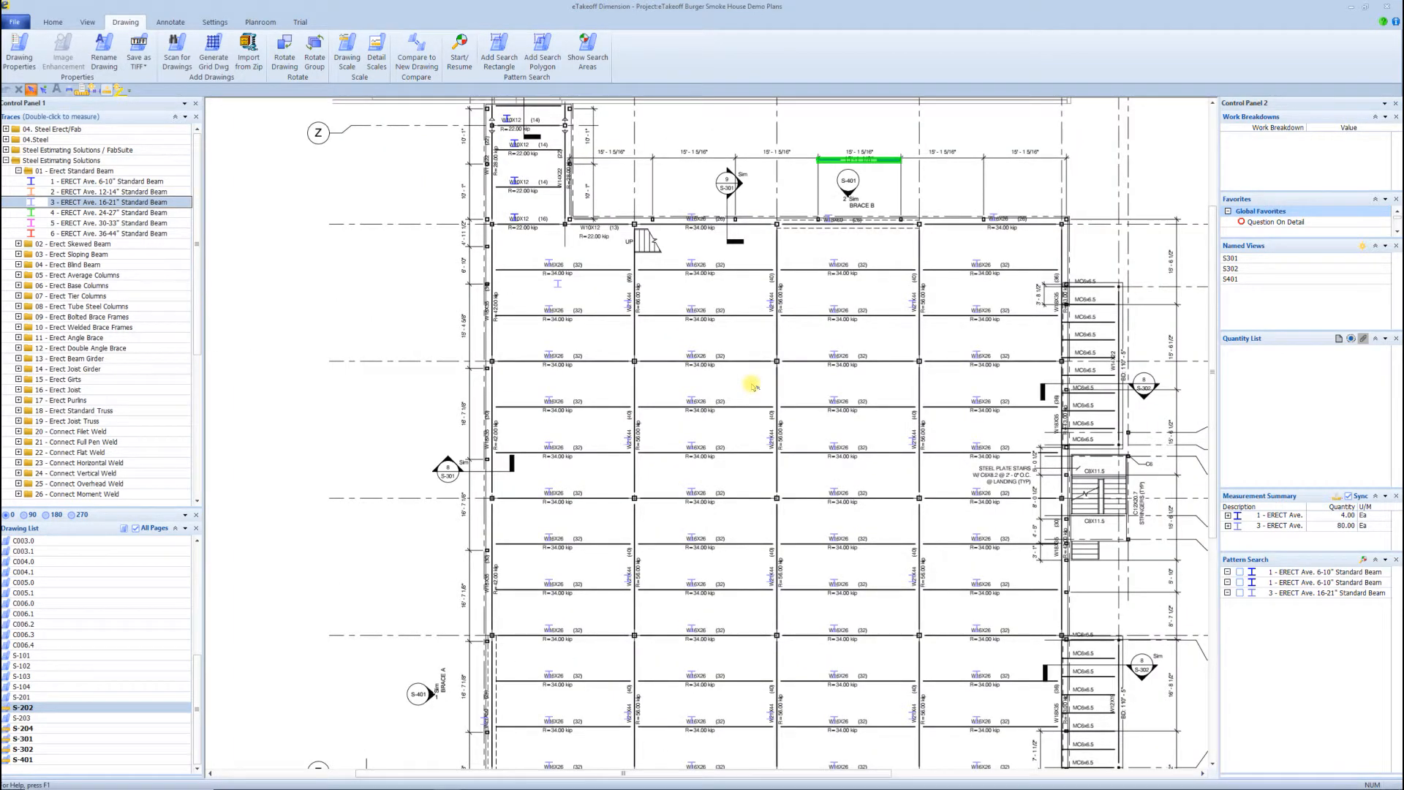
mouse_move(765, 387)
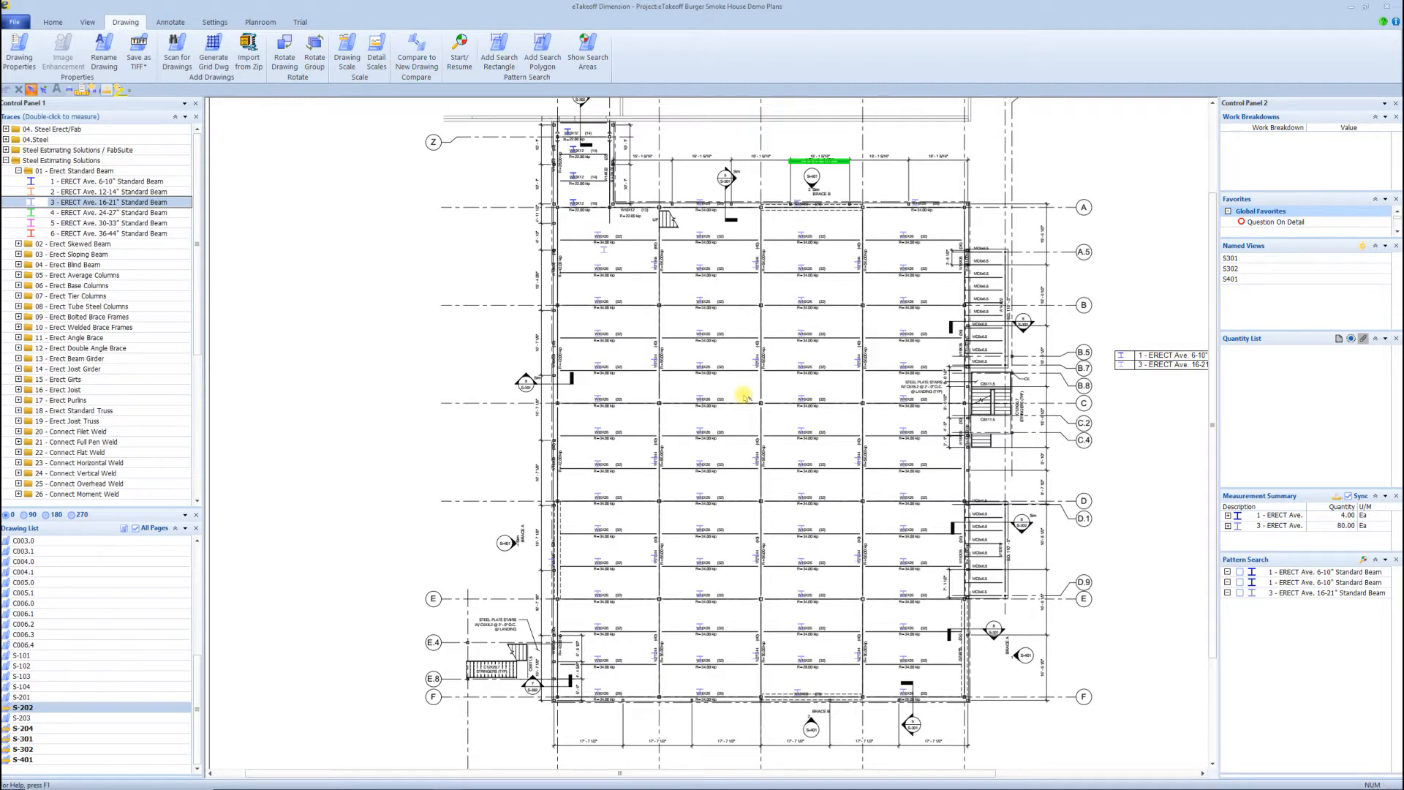
mouse_move(601, 516)
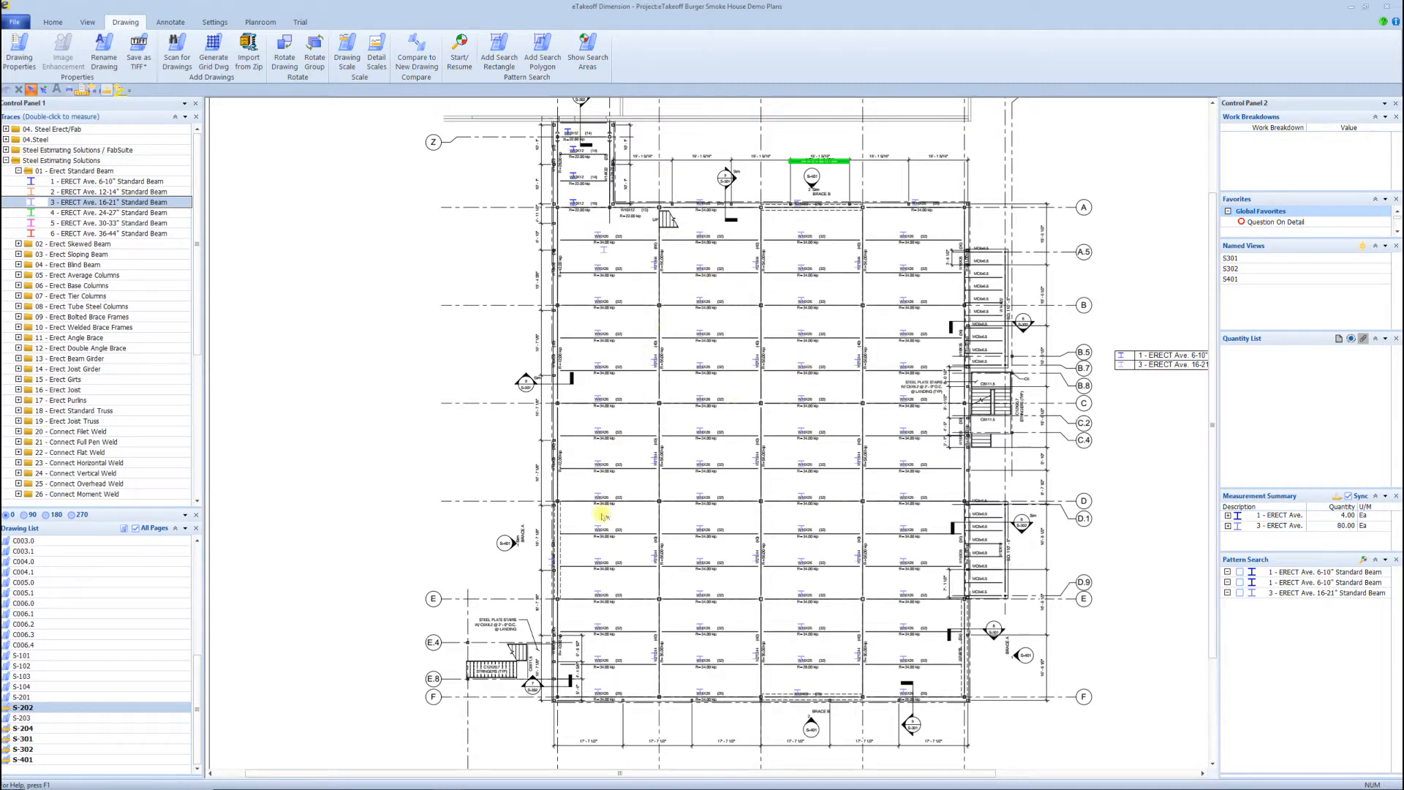
mouse_move(583, 525)
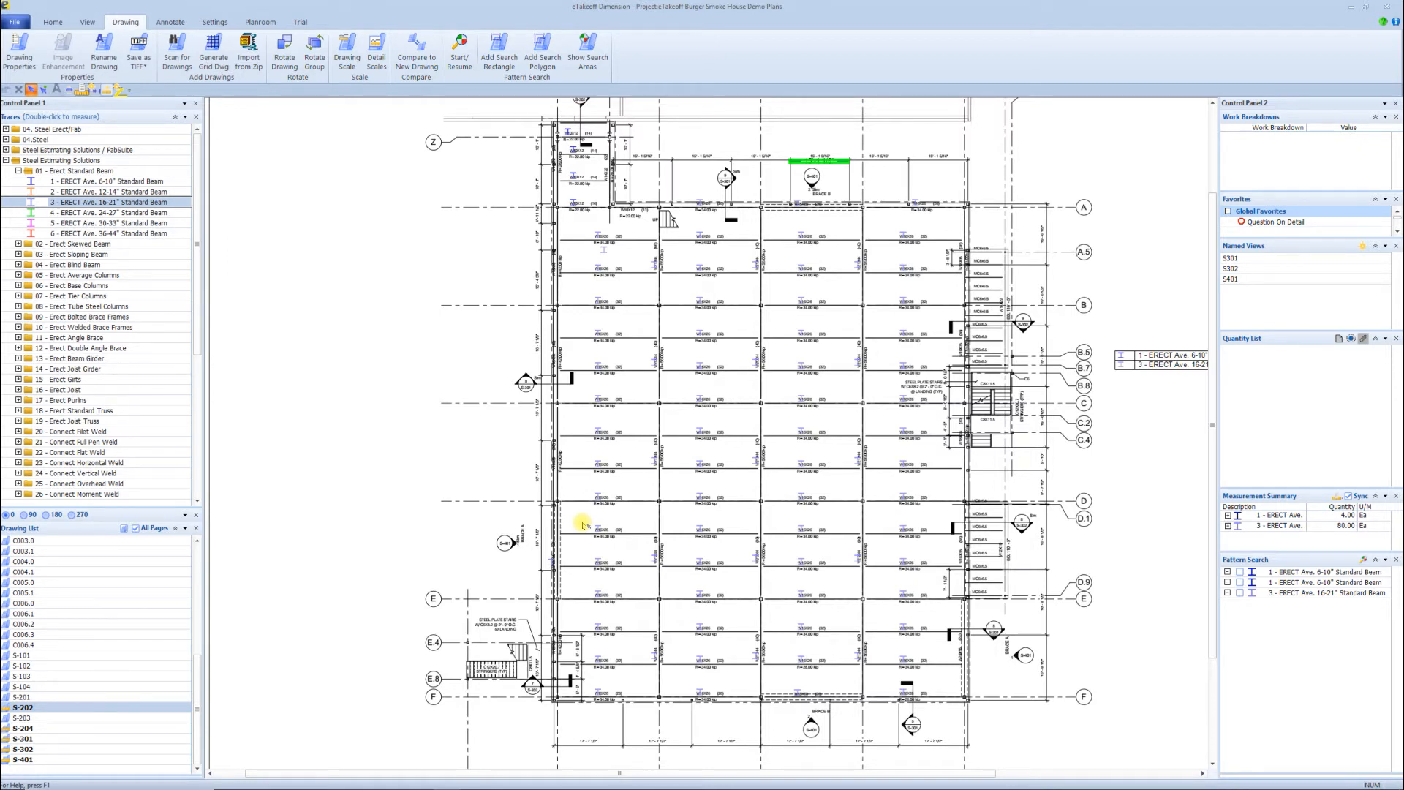
mouse_move(587, 445)
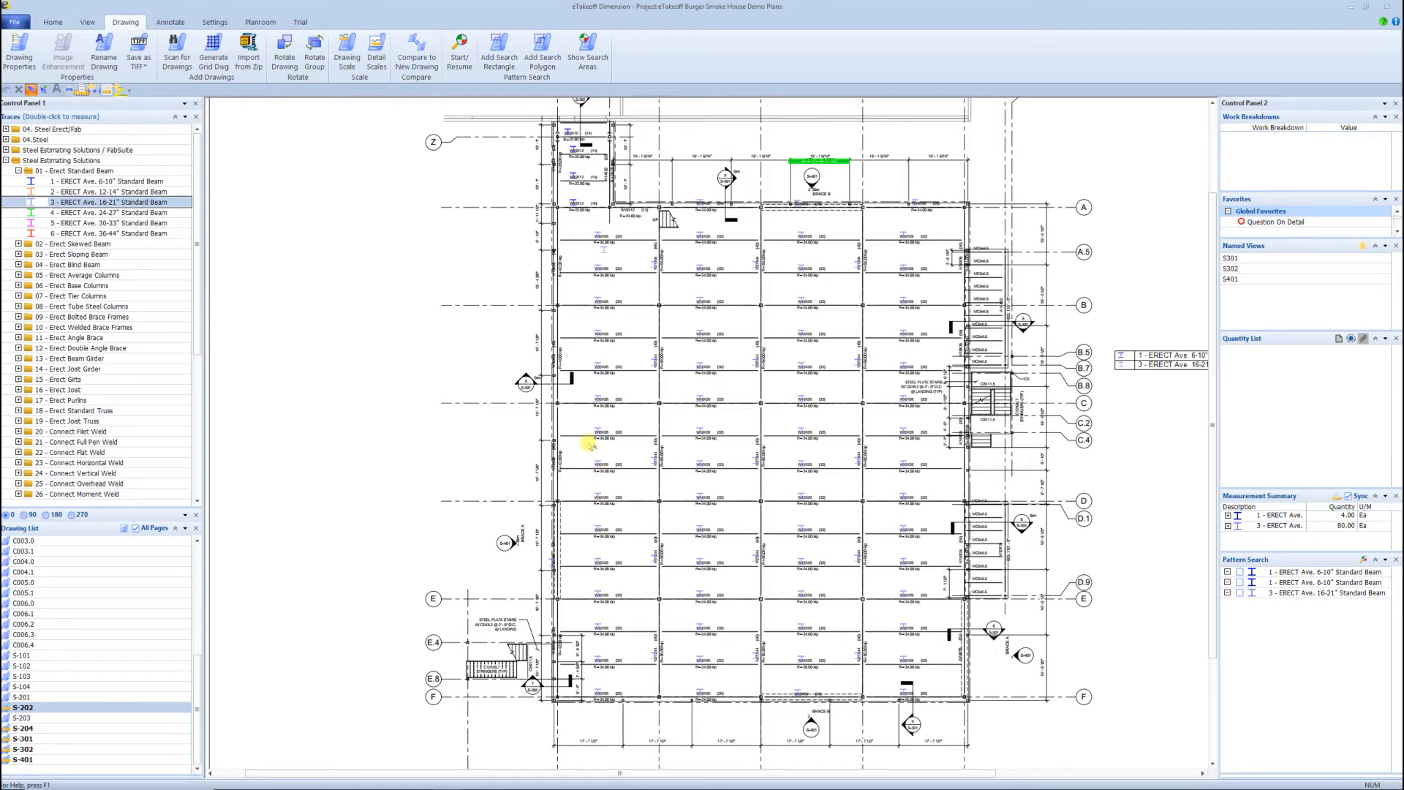